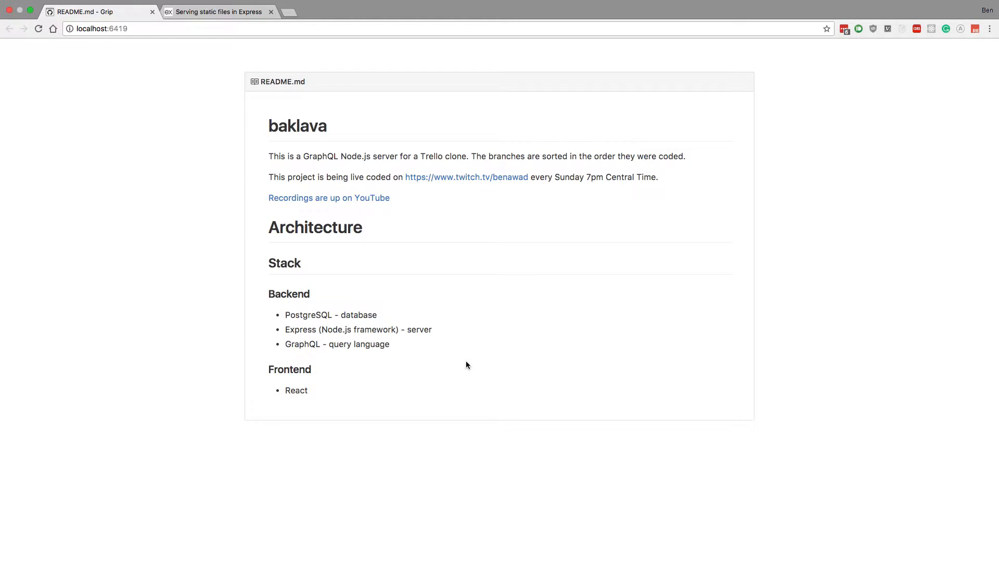
pyautogui.moveTo(449, 369)
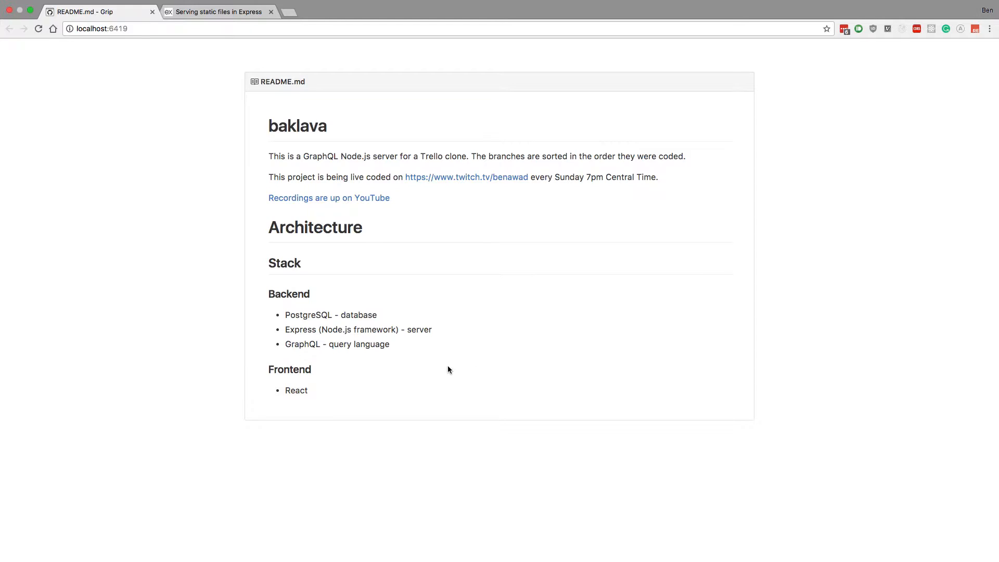
pyautogui.moveTo(430, 389)
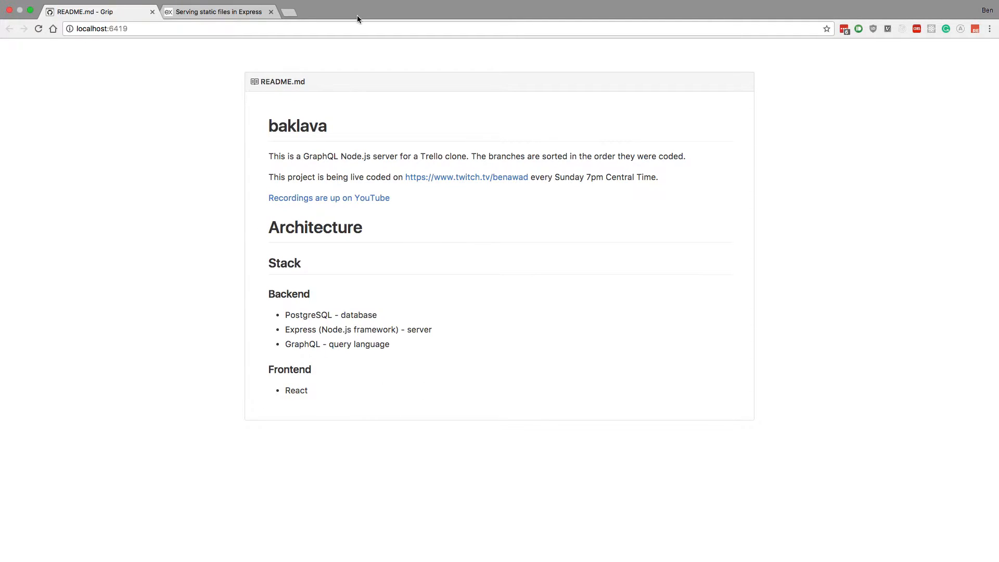
# - Glance at the Express static files guide, then return to the rendered baklava README
pyautogui.click(219, 12)
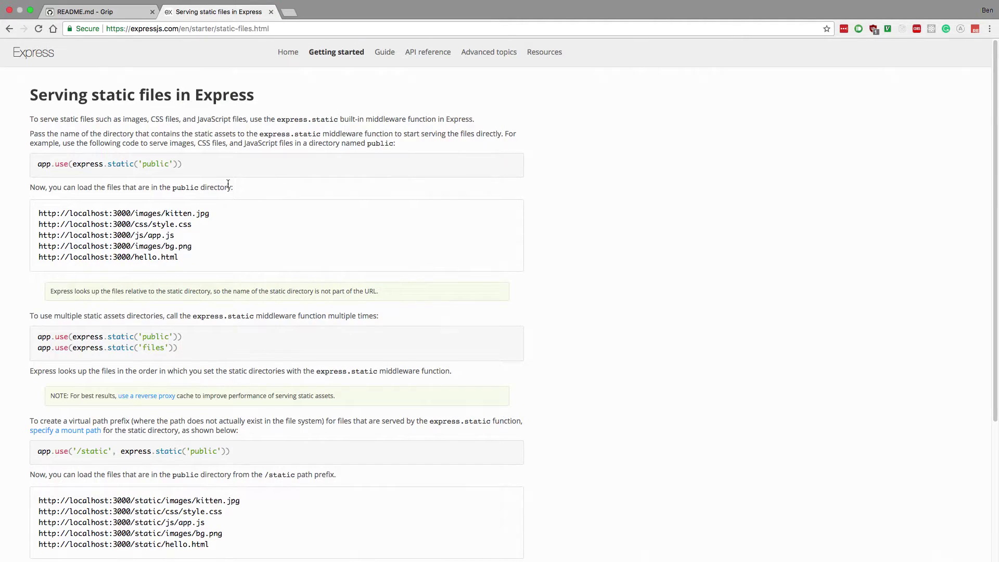
pyautogui.scroll(-3)
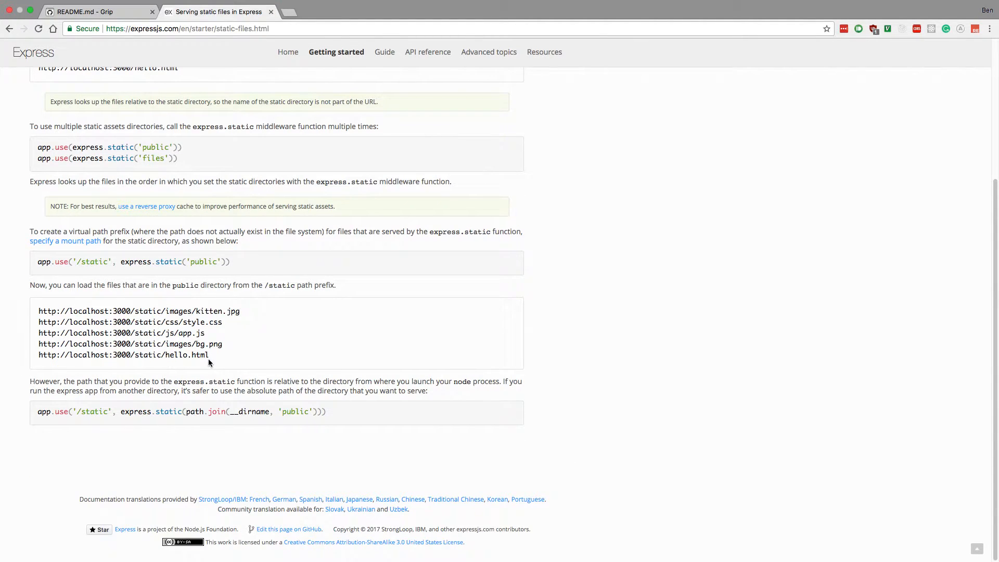
pyautogui.moveTo(214, 364)
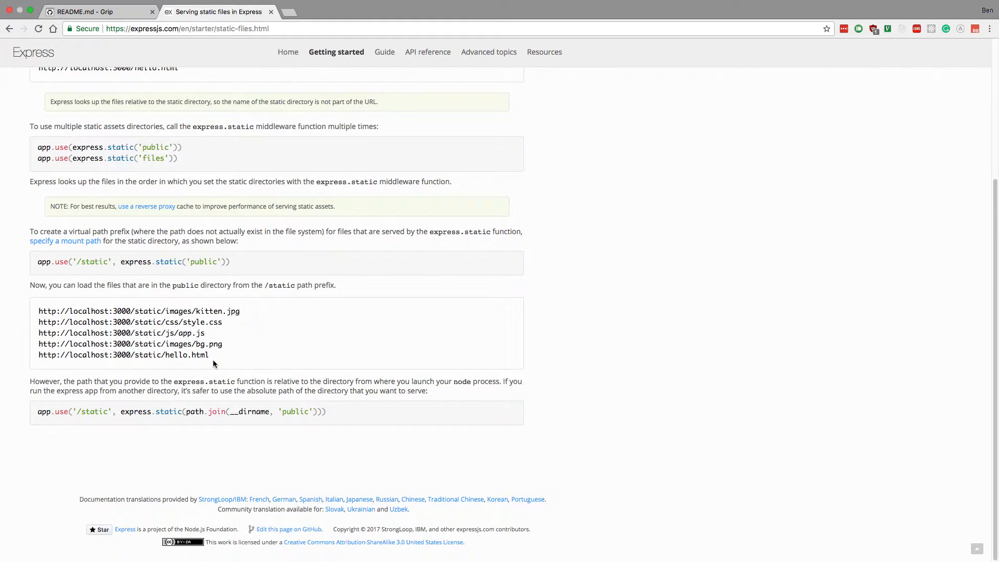
pyautogui.moveTo(226, 366)
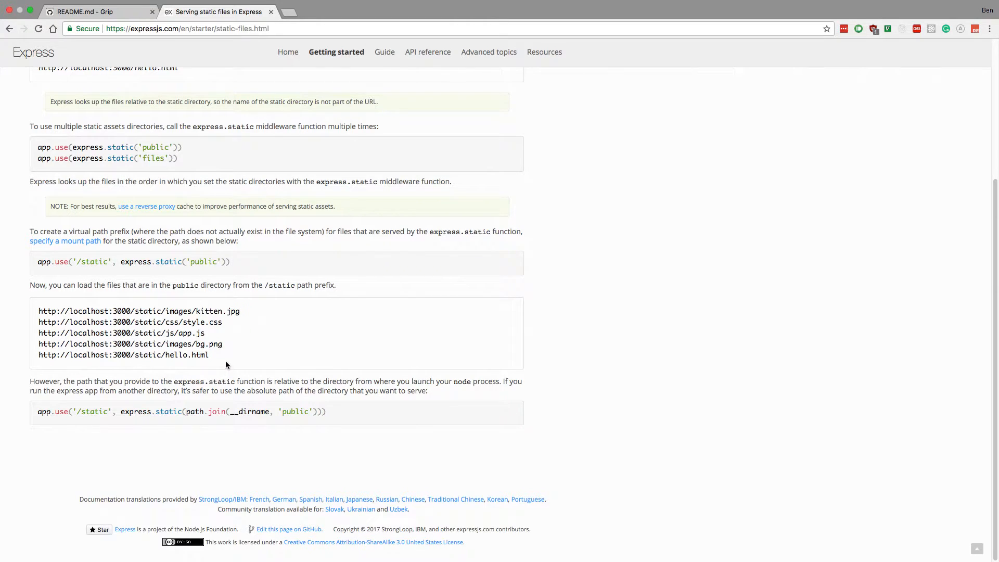
pyautogui.click(89, 14)
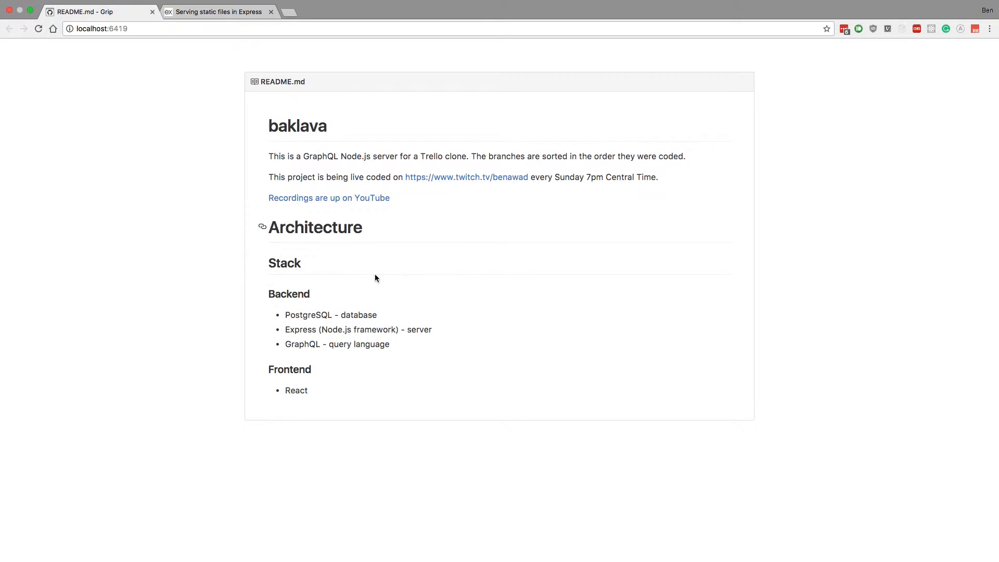
pyautogui.moveTo(351, 396)
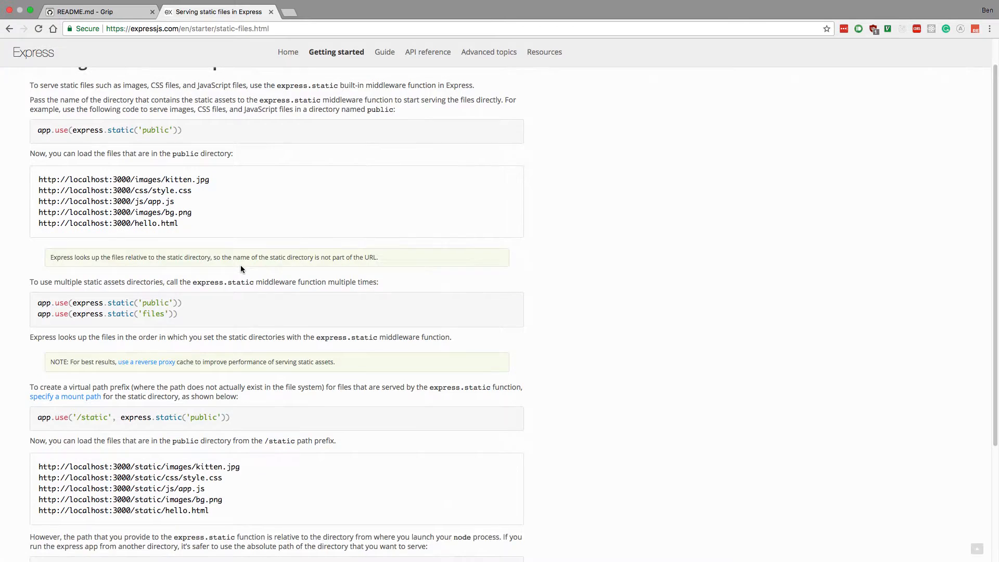
pyautogui.click(83, 12)
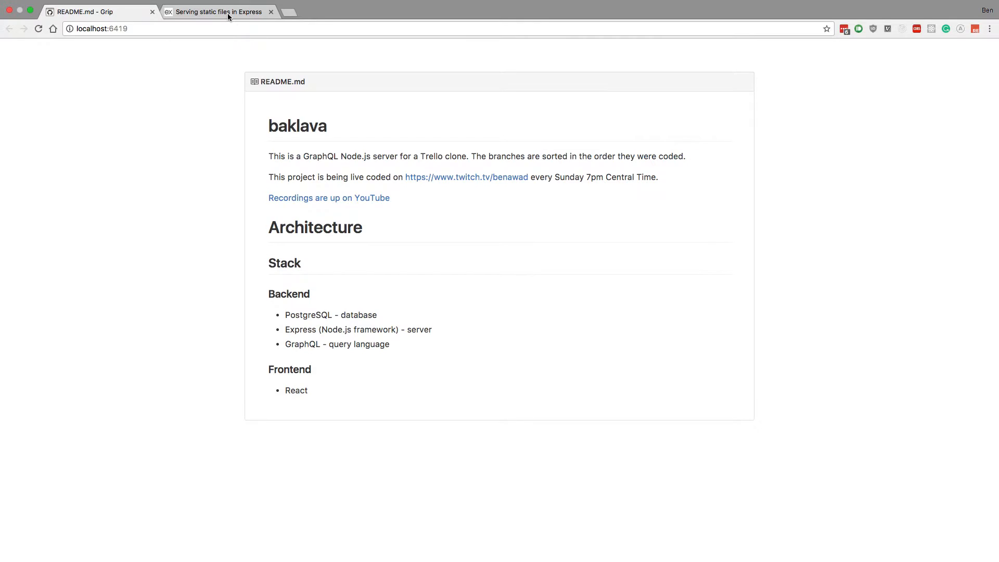
pyautogui.moveTo(291, 280)
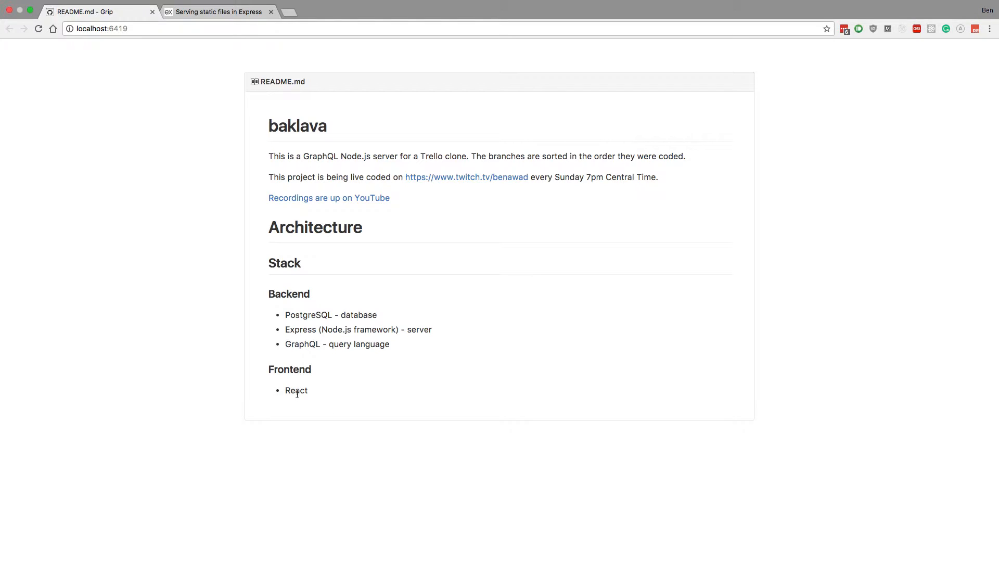
pyautogui.moveTo(318, 395)
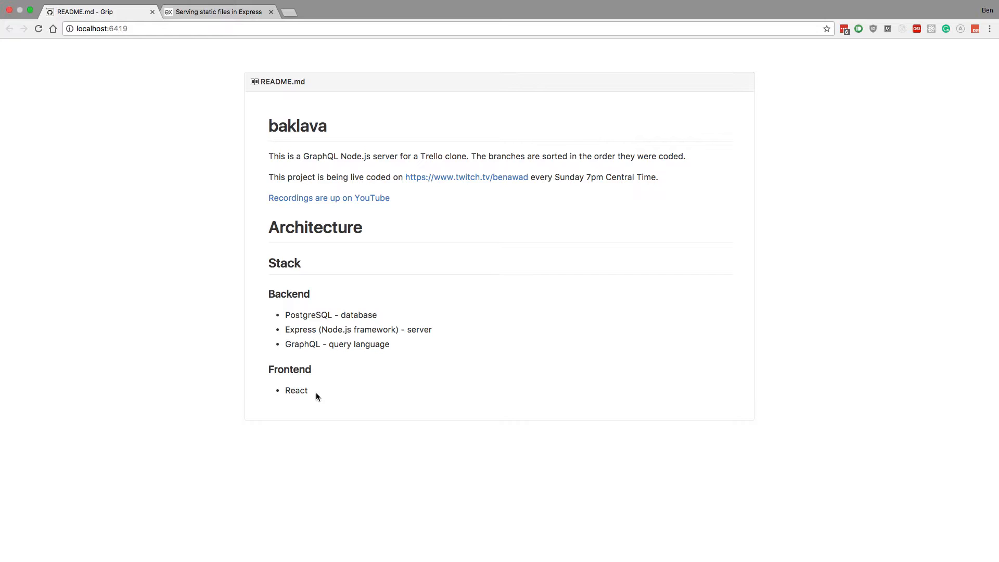
pyautogui.moveTo(344, 398)
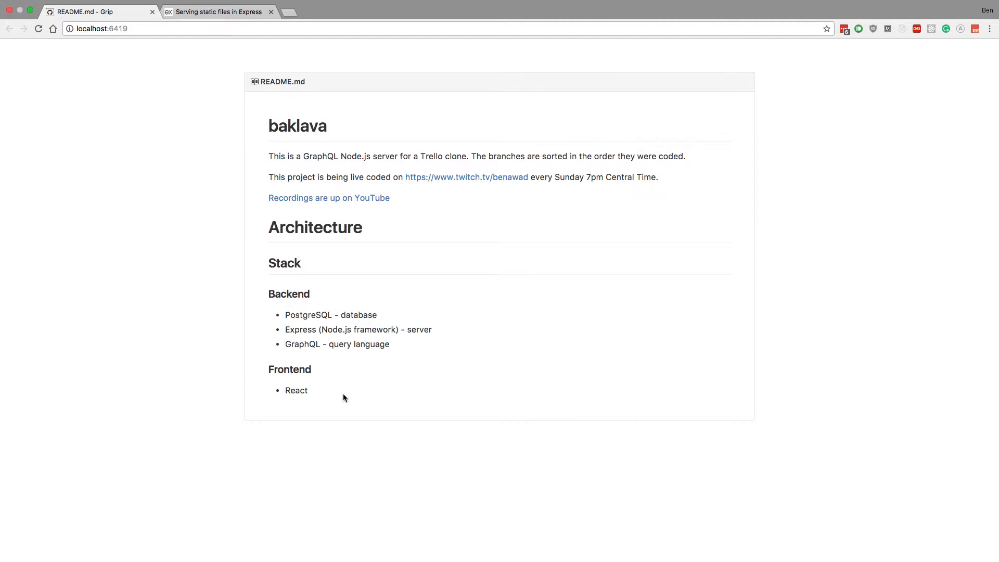
pyautogui.moveTo(335, 393)
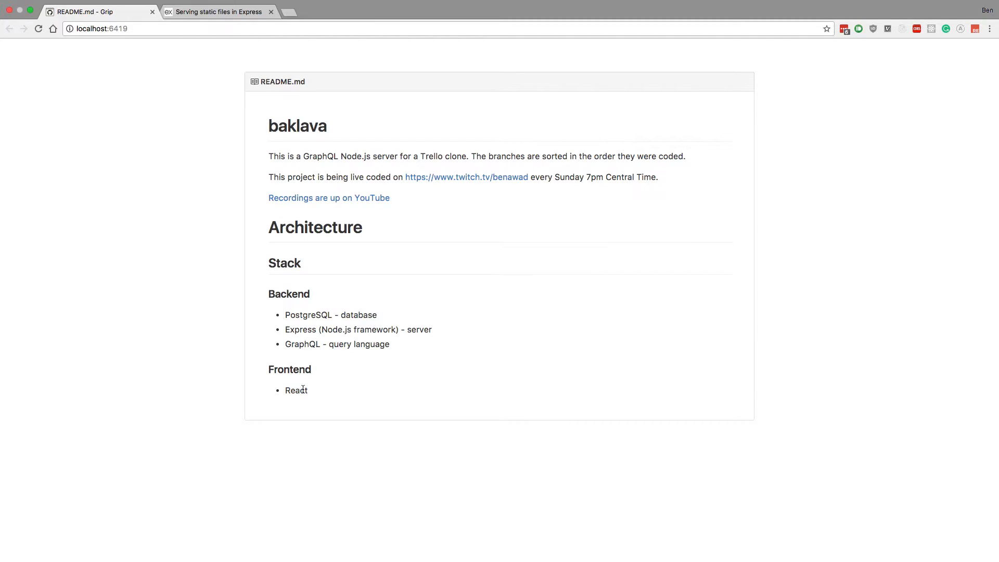
pyautogui.moveTo(334, 396)
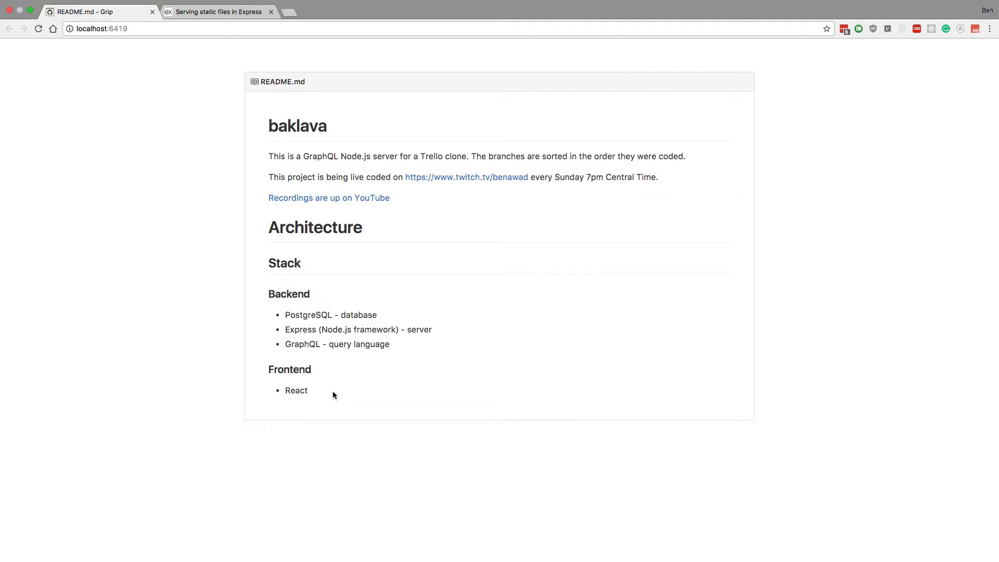
pyautogui.moveTo(346, 402)
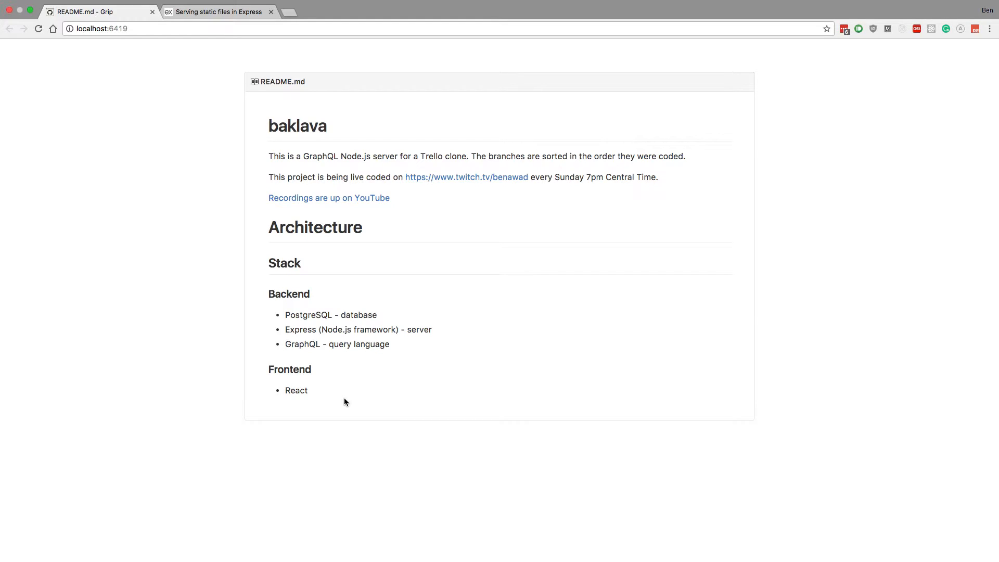
pyautogui.moveTo(499, 340)
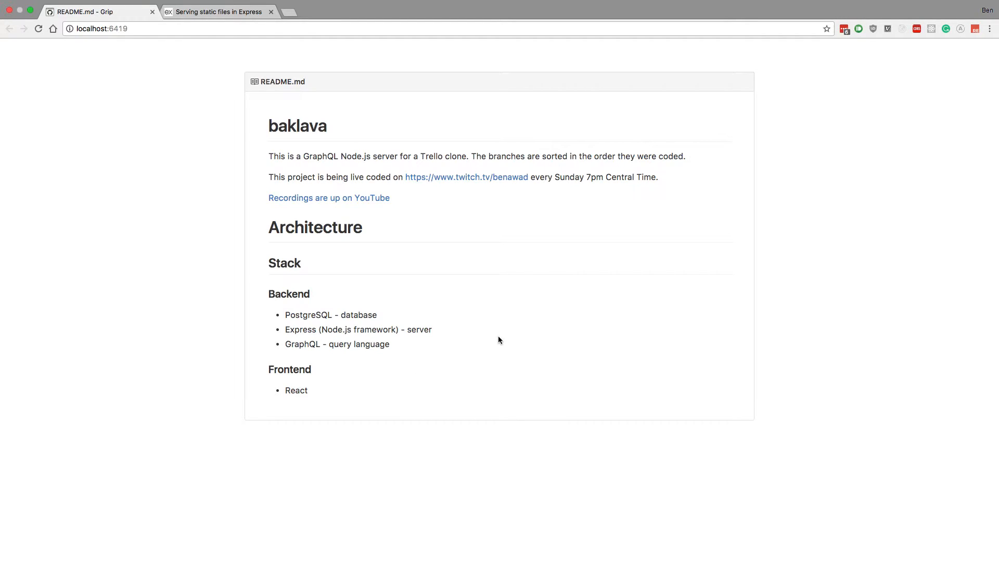
pyautogui.moveTo(425, 339)
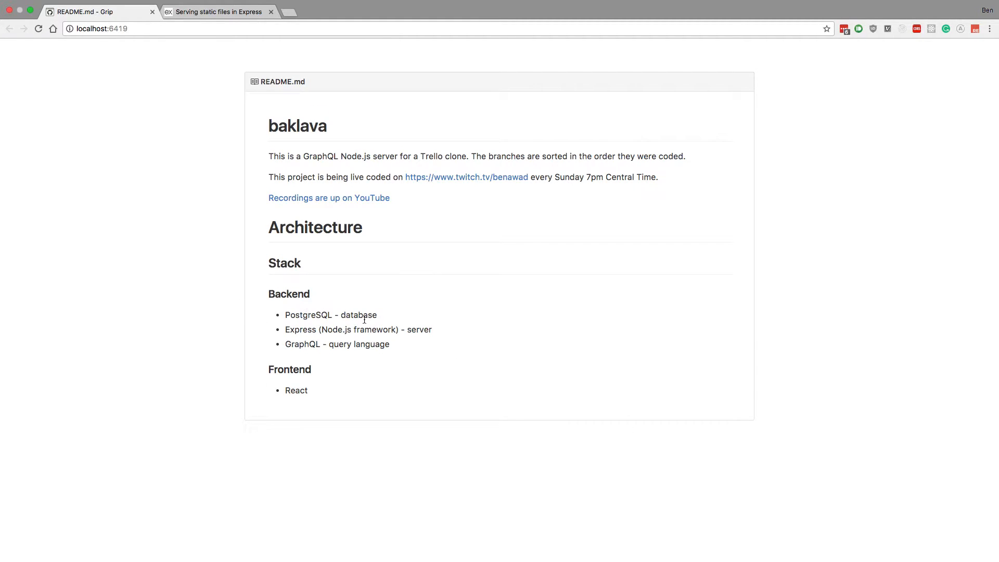
pyautogui.moveTo(383, 319)
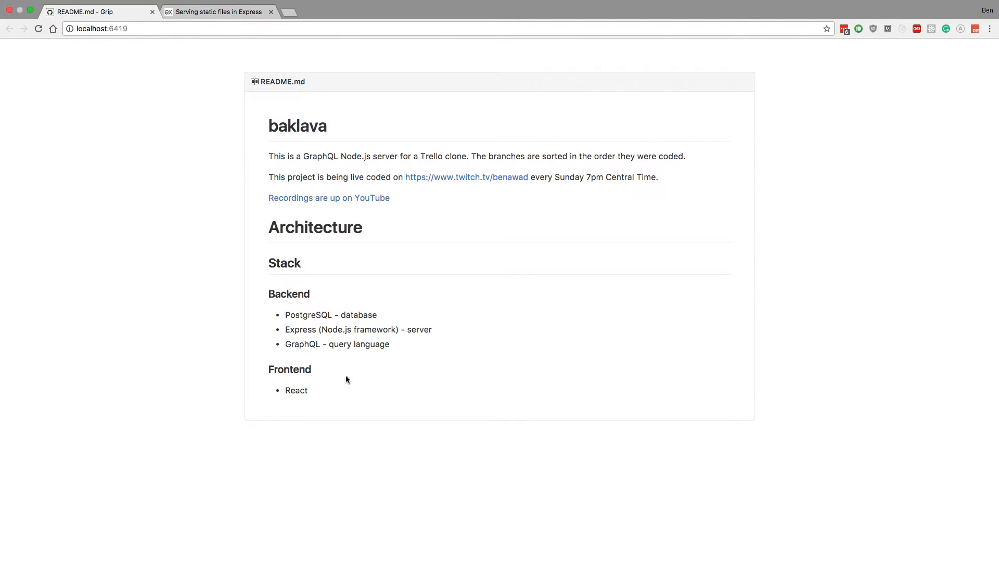
pyautogui.moveTo(304, 418)
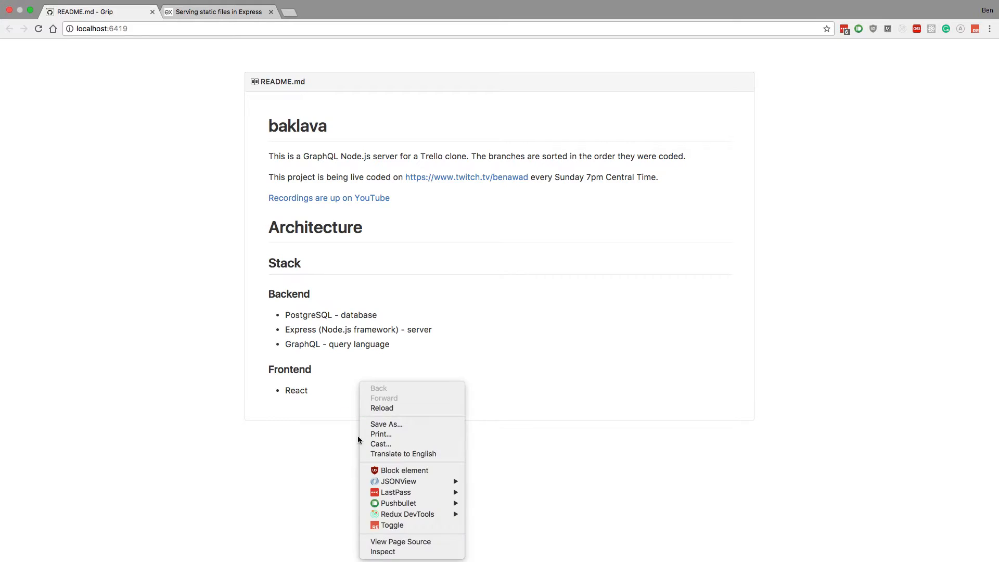
# - Inspect the page's empty local storage in DevTools, then close DevTools to show the README
pyautogui.click(381, 552)
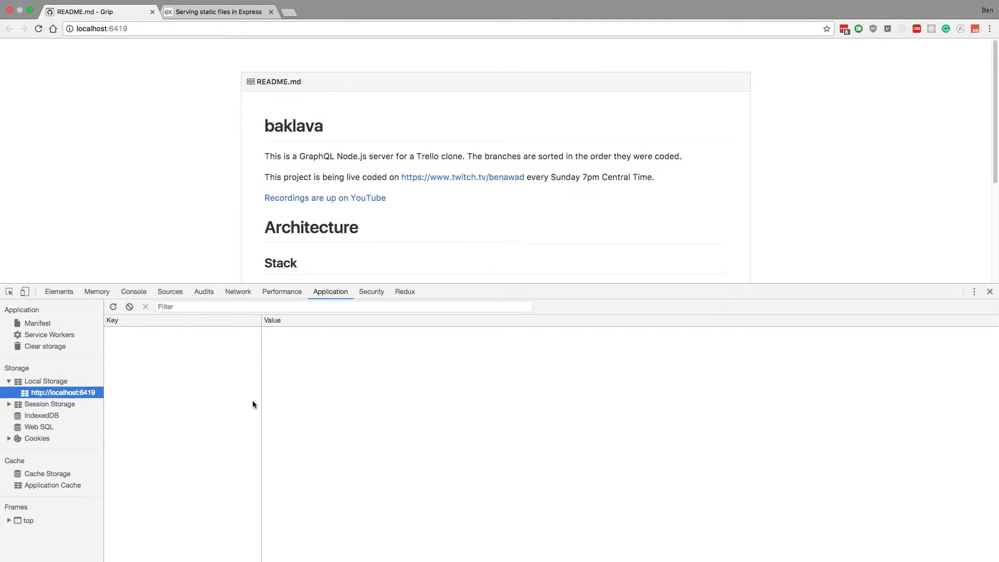
pyautogui.moveTo(383, 364)
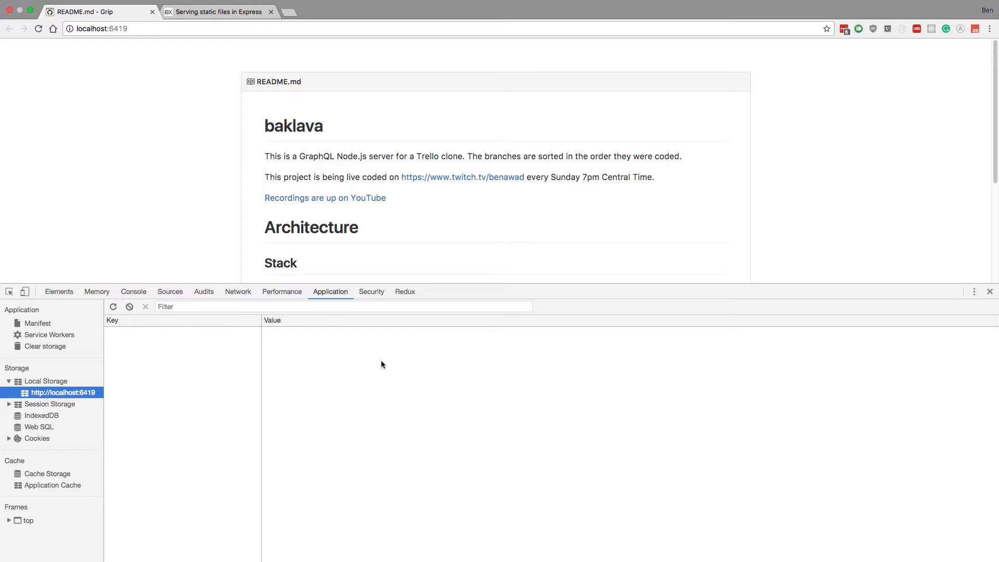
pyautogui.moveTo(980, 312)
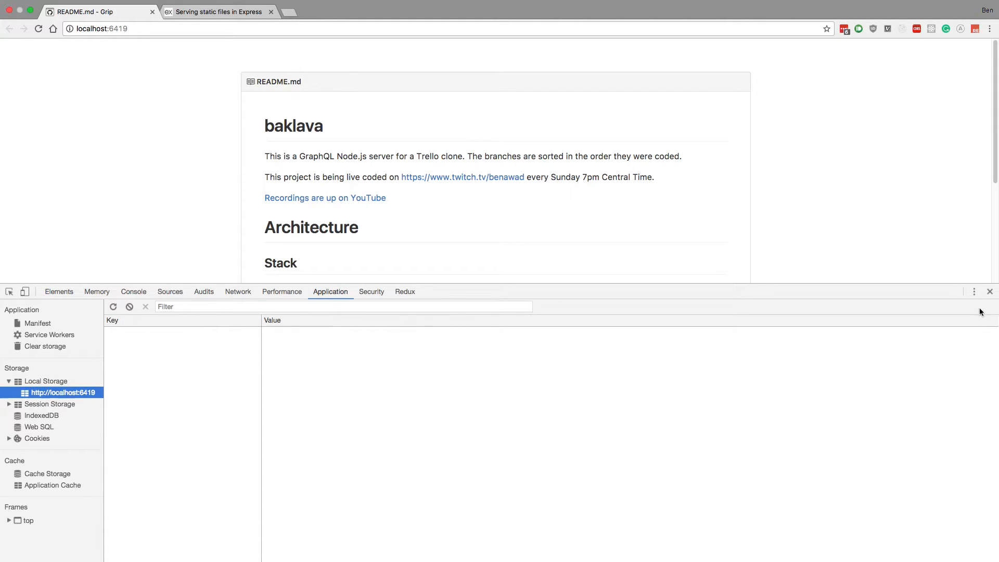
pyautogui.click(991, 291)
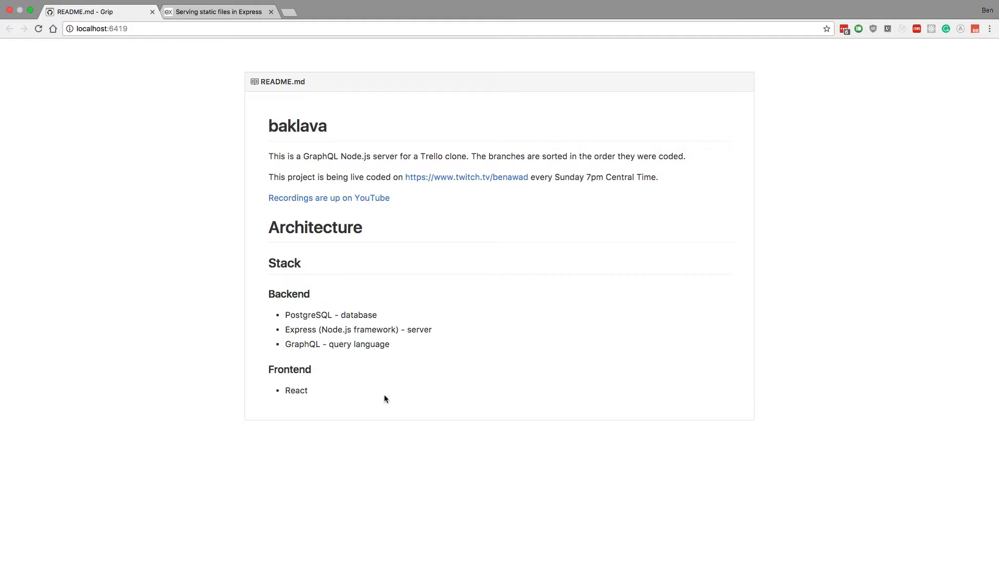
pyautogui.moveTo(375, 286)
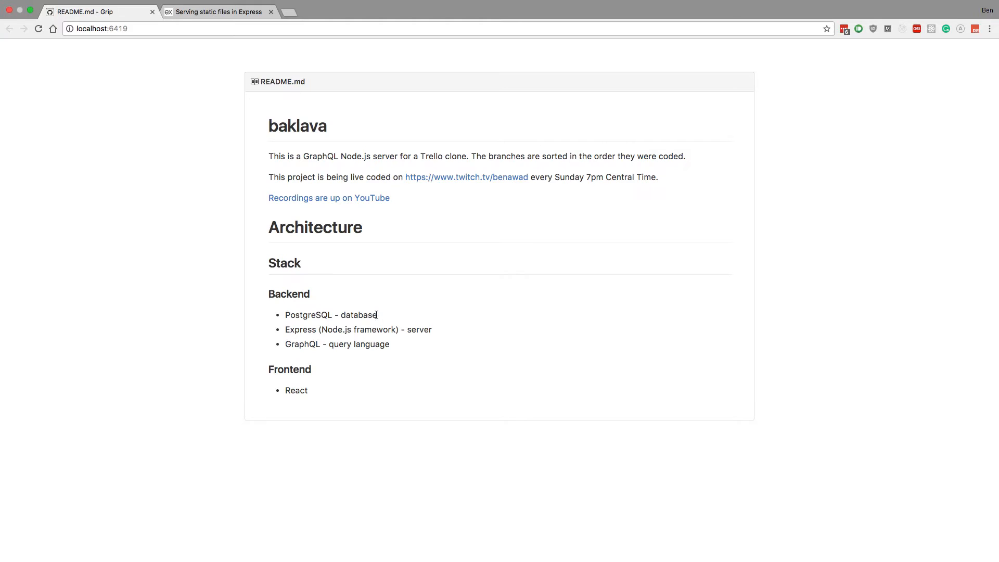
pyautogui.moveTo(381, 320)
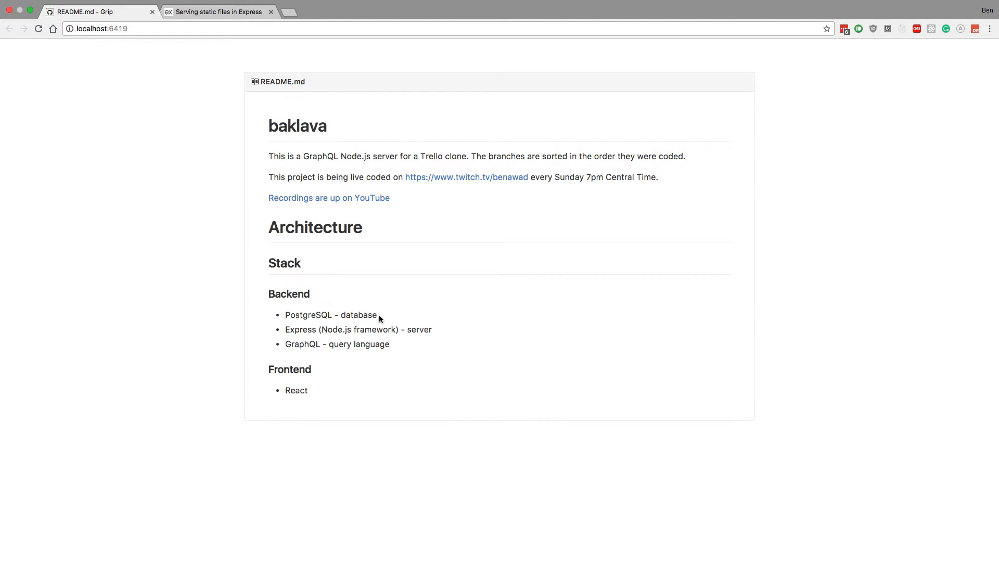
pyautogui.moveTo(366, 456)
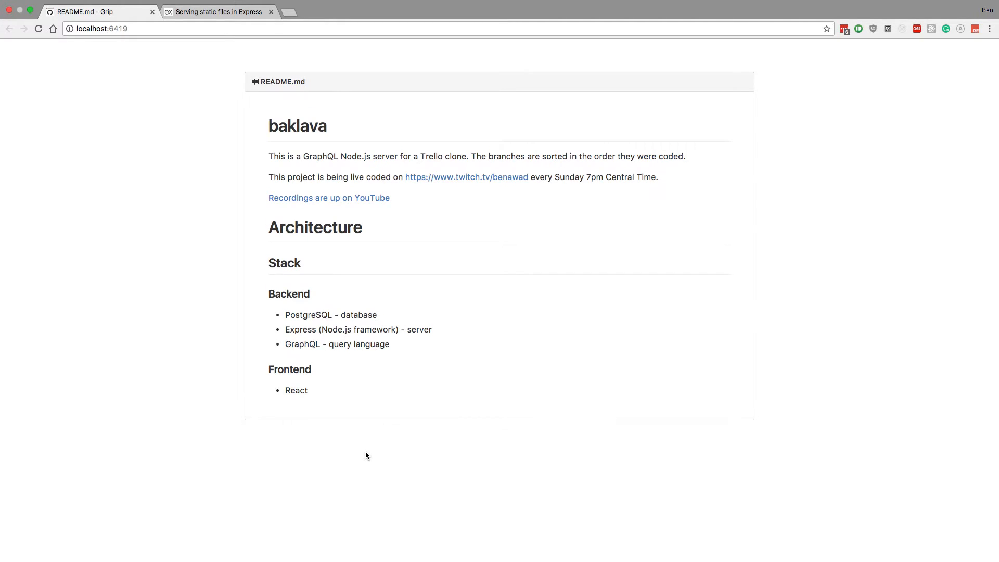
pyautogui.moveTo(341, 314)
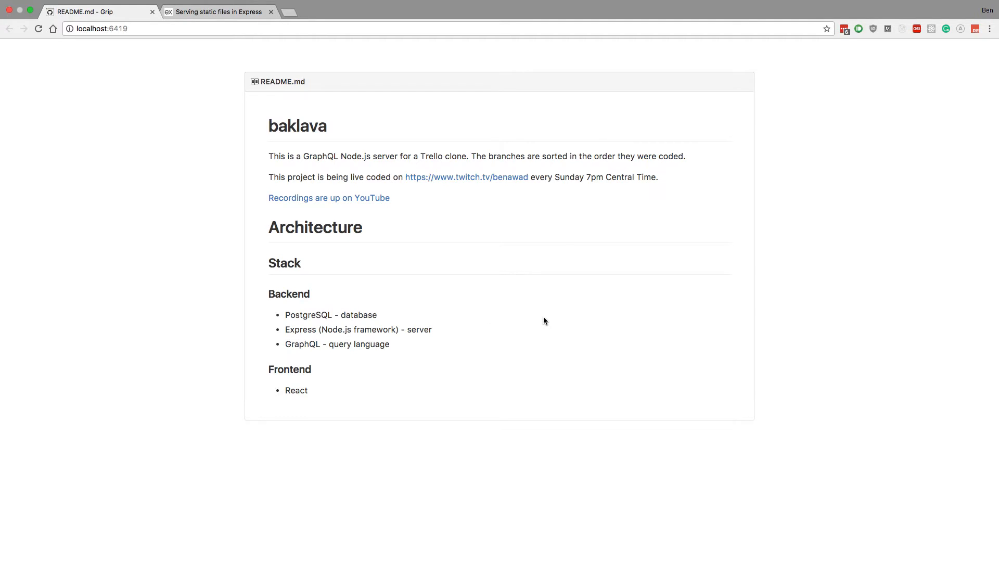
pyautogui.moveTo(364, 381)
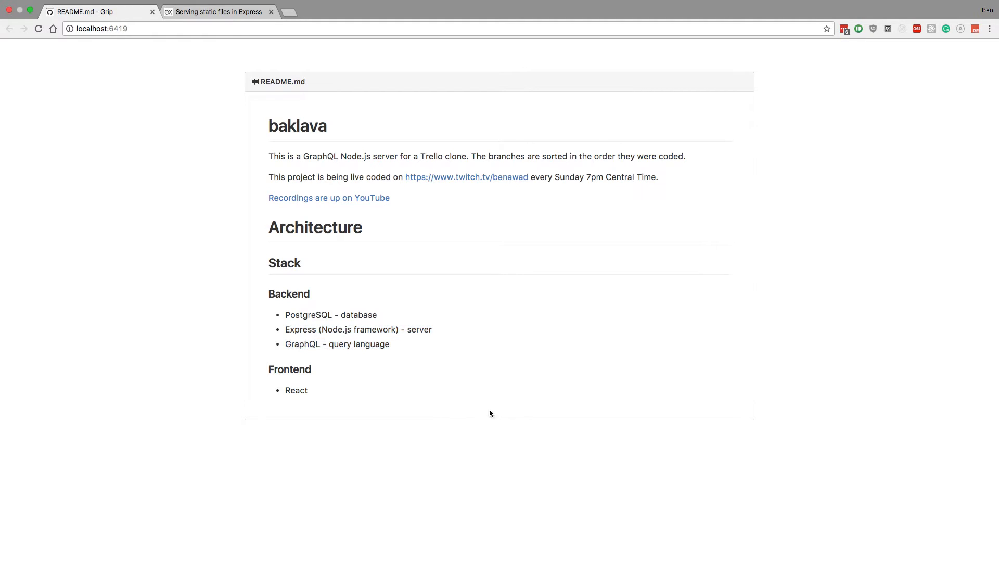
pyautogui.moveTo(323, 404)
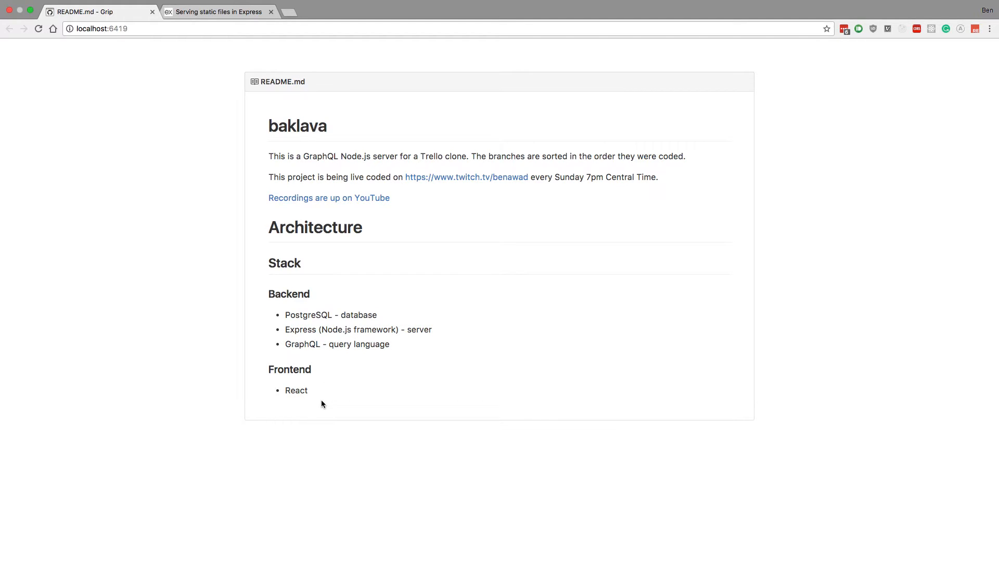
pyautogui.moveTo(288, 378)
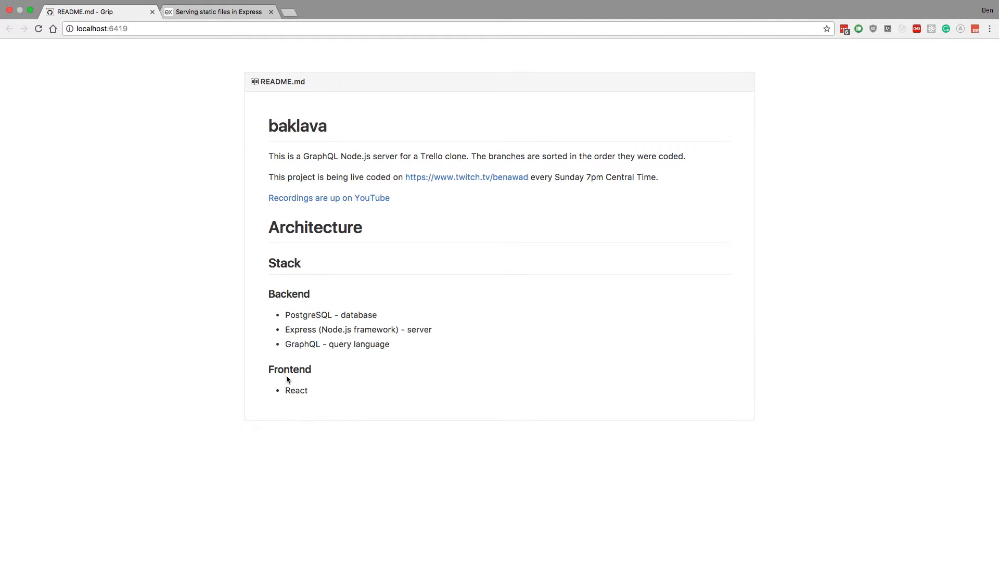
pyautogui.moveTo(537, 348)
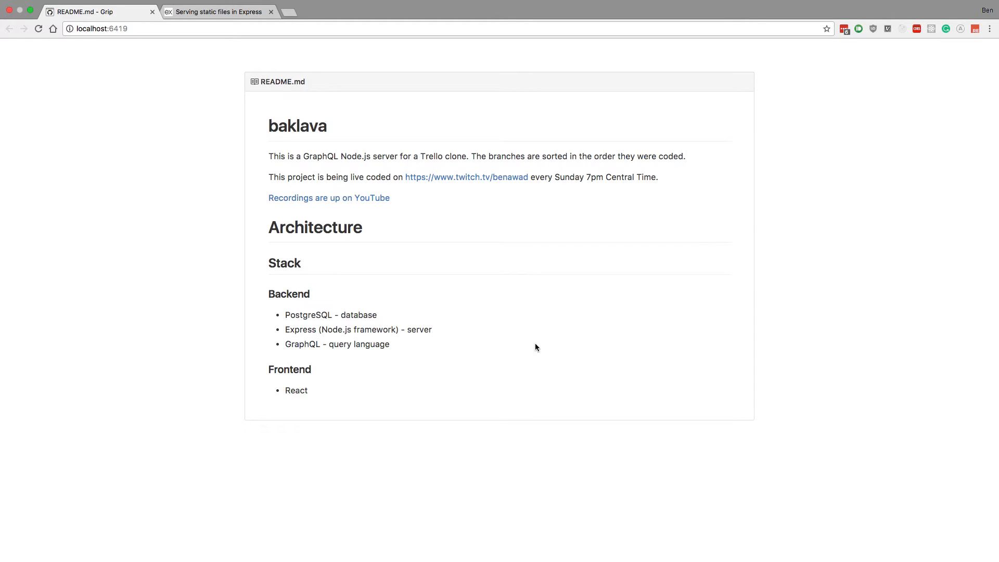
pyautogui.moveTo(333, 312)
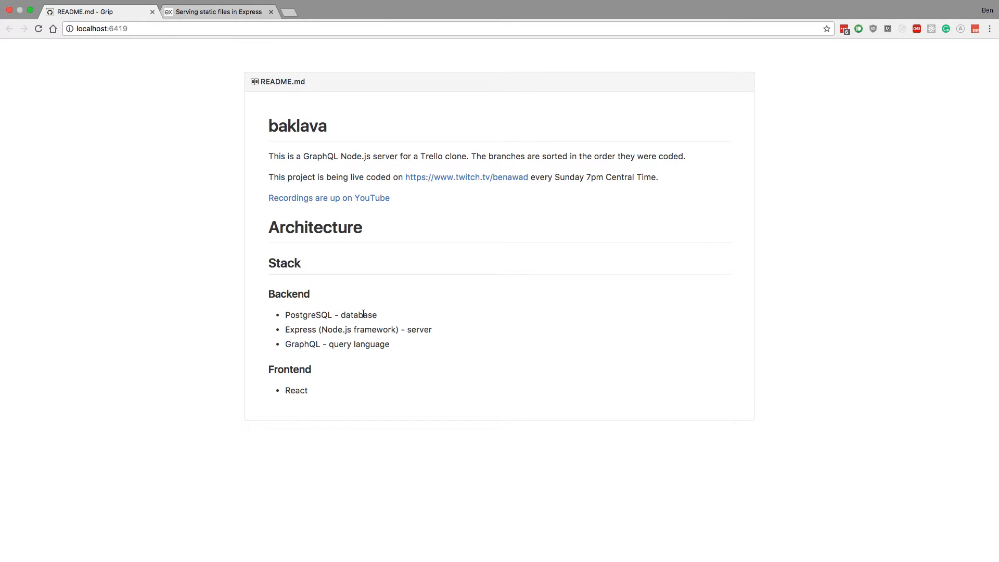
pyautogui.moveTo(312, 391)
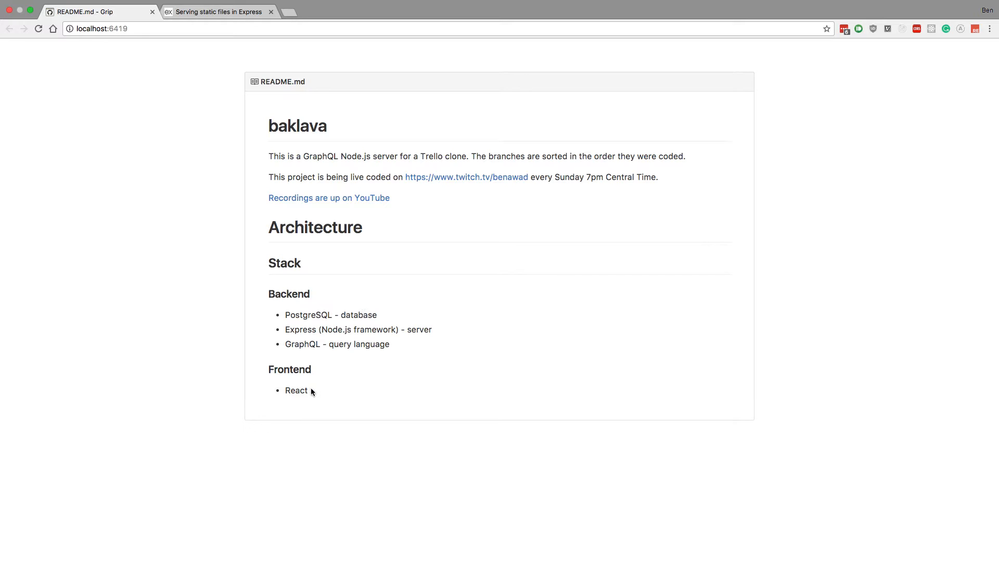
pyautogui.moveTo(360, 248)
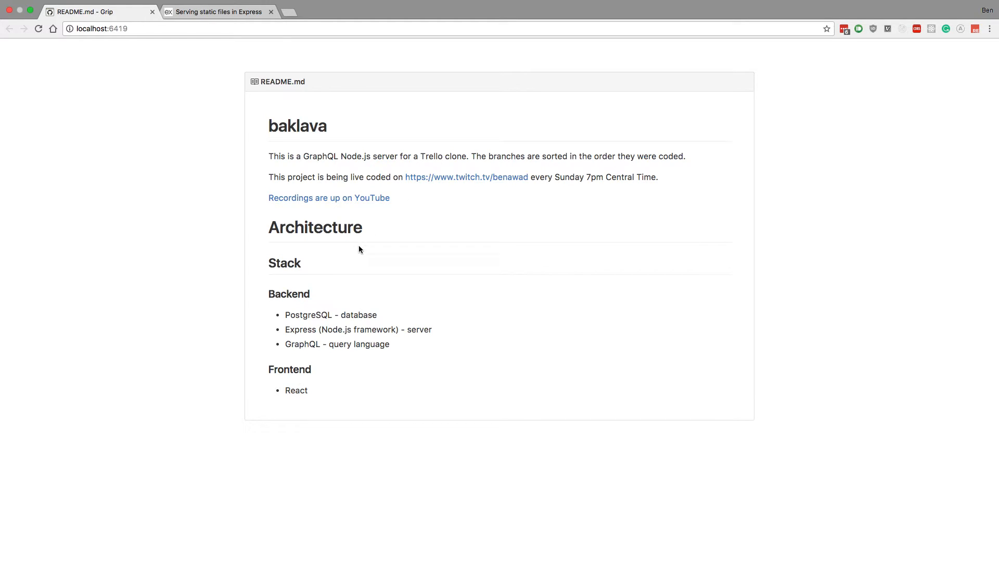
pyautogui.moveTo(753, 354)
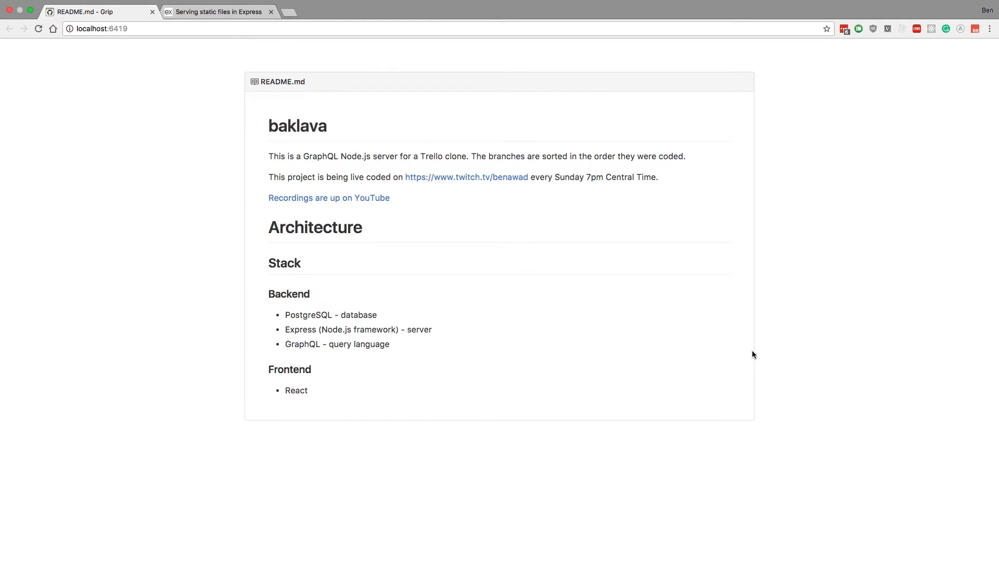
pyautogui.moveTo(746, 354)
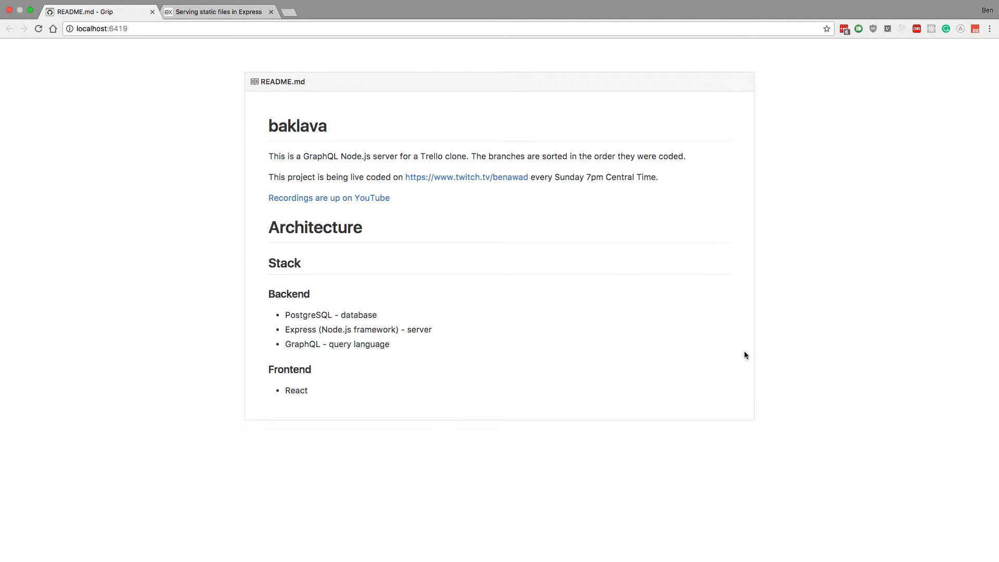
pyautogui.moveTo(750, 352)
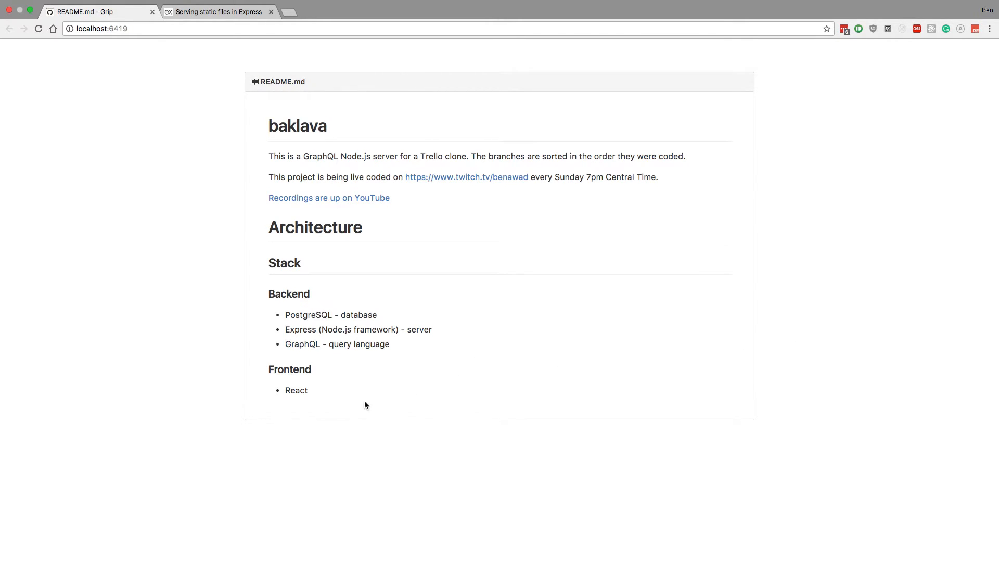
# - Inspect the README via the context menu, viewing its Elements panel and the Console
pyautogui.rightClick(366, 405)
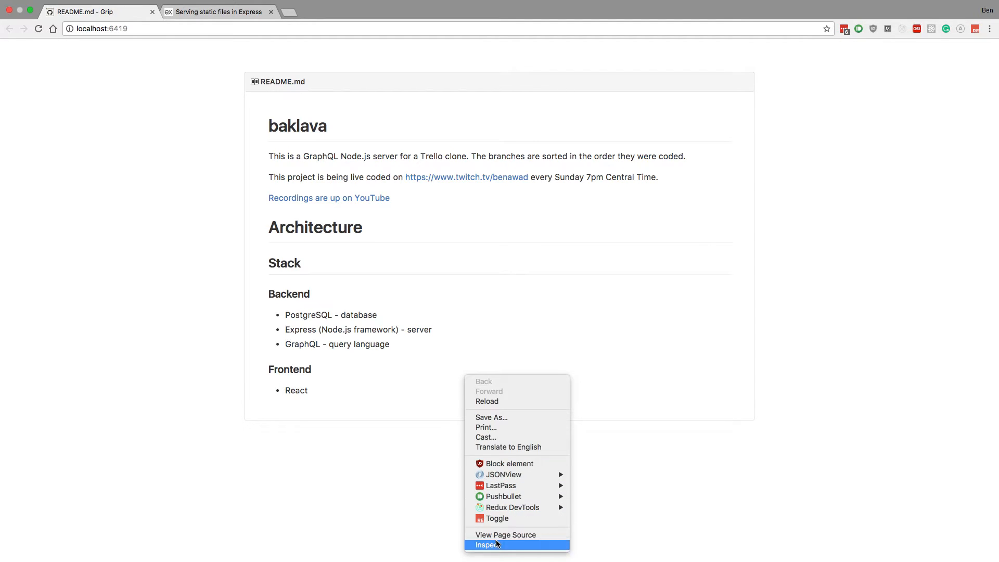
pyautogui.click(488, 545)
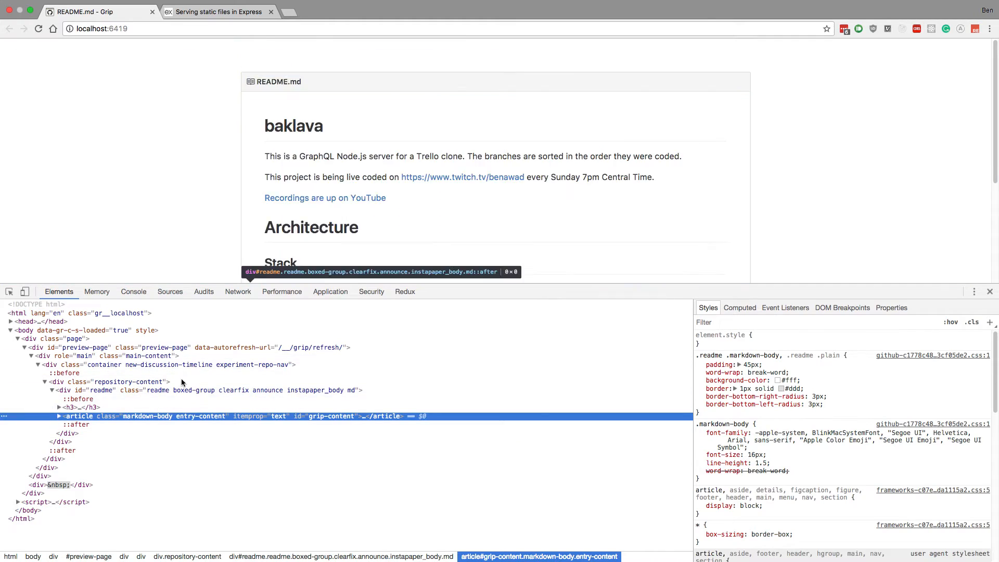
pyautogui.moveTo(144, 295)
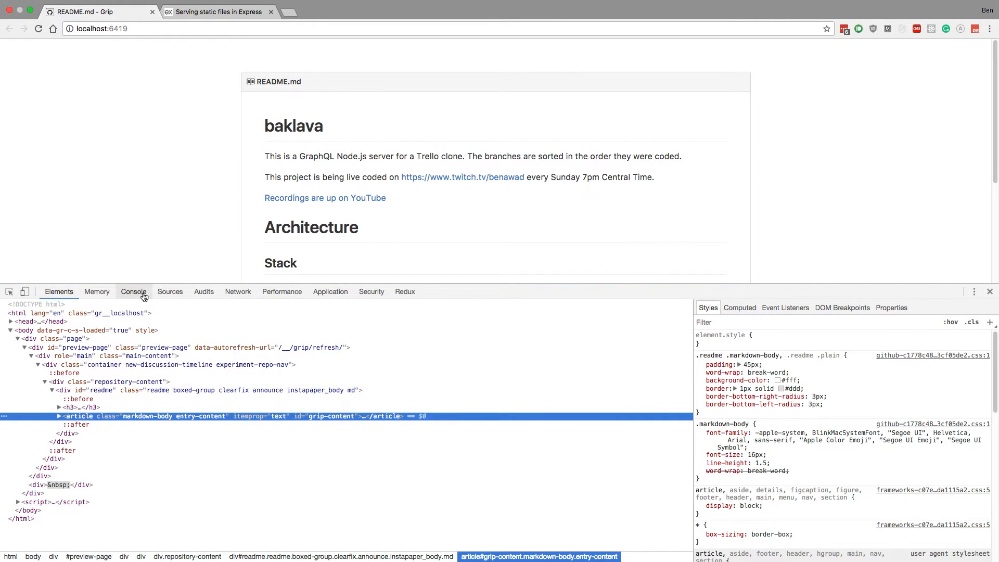
pyautogui.click(169, 291)
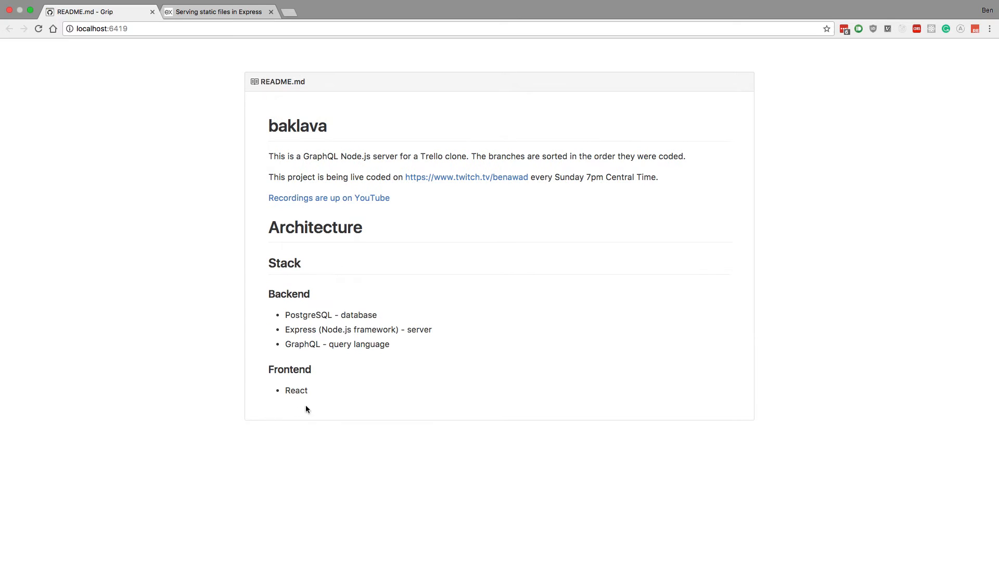
pyautogui.moveTo(543, 340)
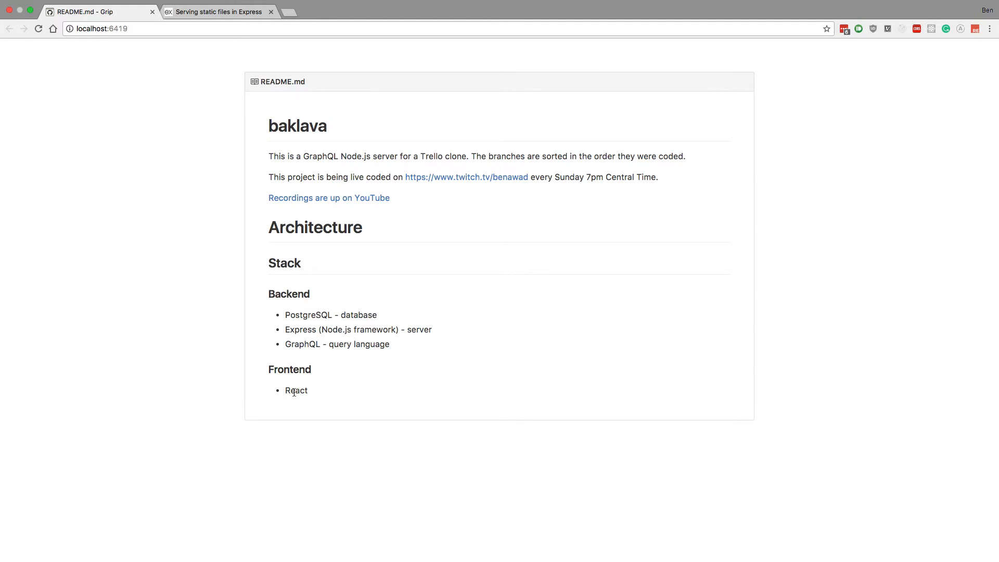
pyautogui.moveTo(426, 407)
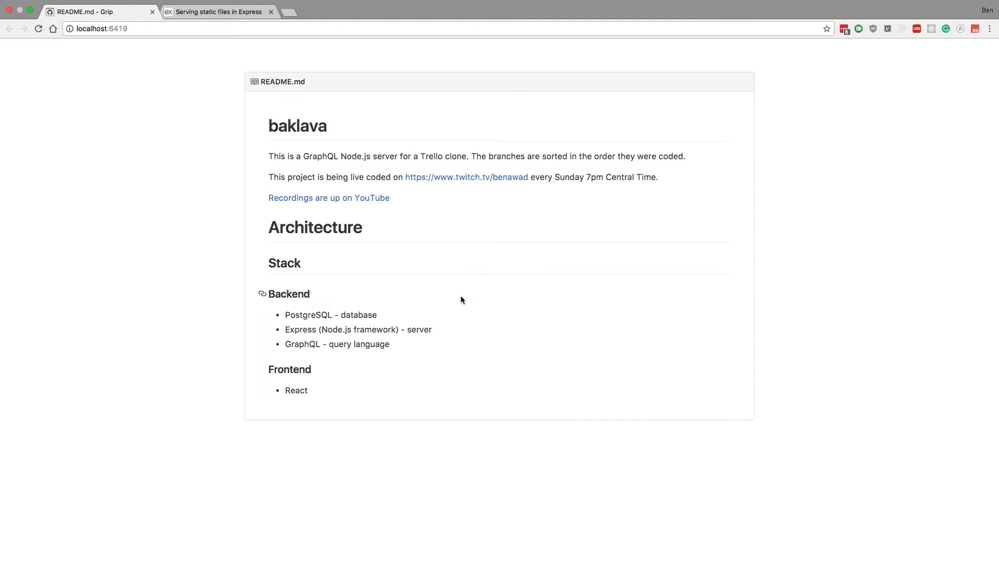
pyautogui.moveTo(413, 305)
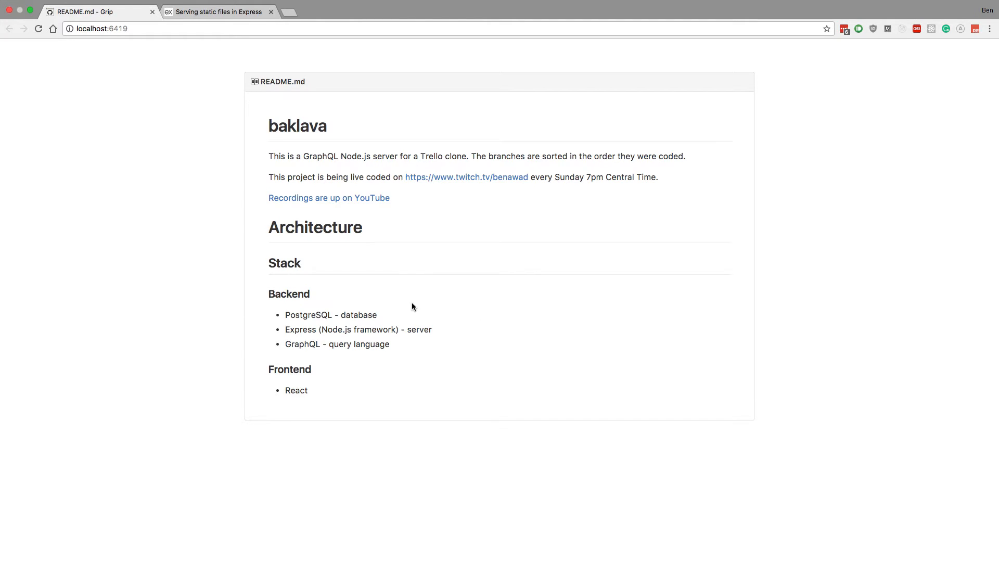
pyautogui.moveTo(418, 330)
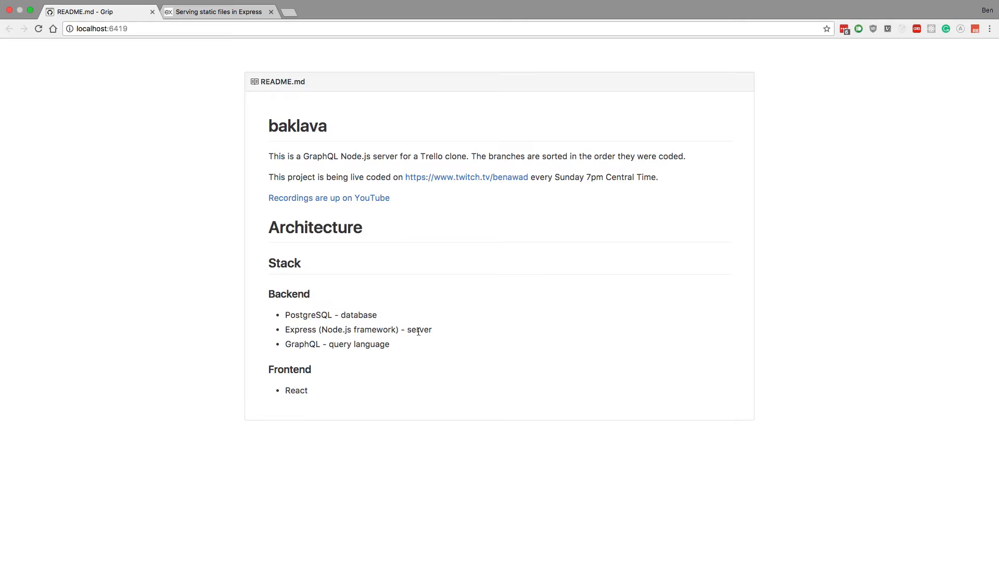
pyautogui.moveTo(326, 340)
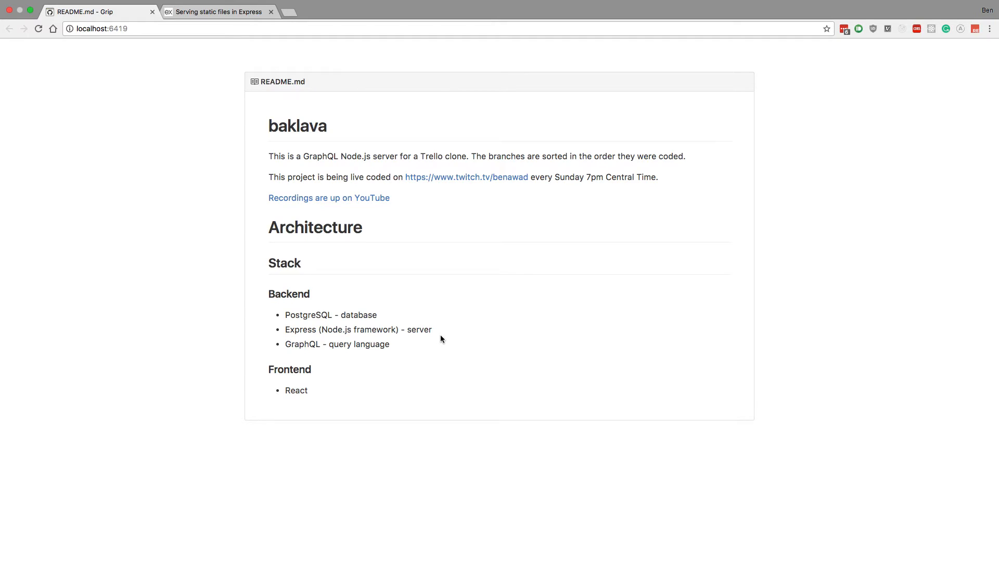
pyautogui.moveTo(427, 332)
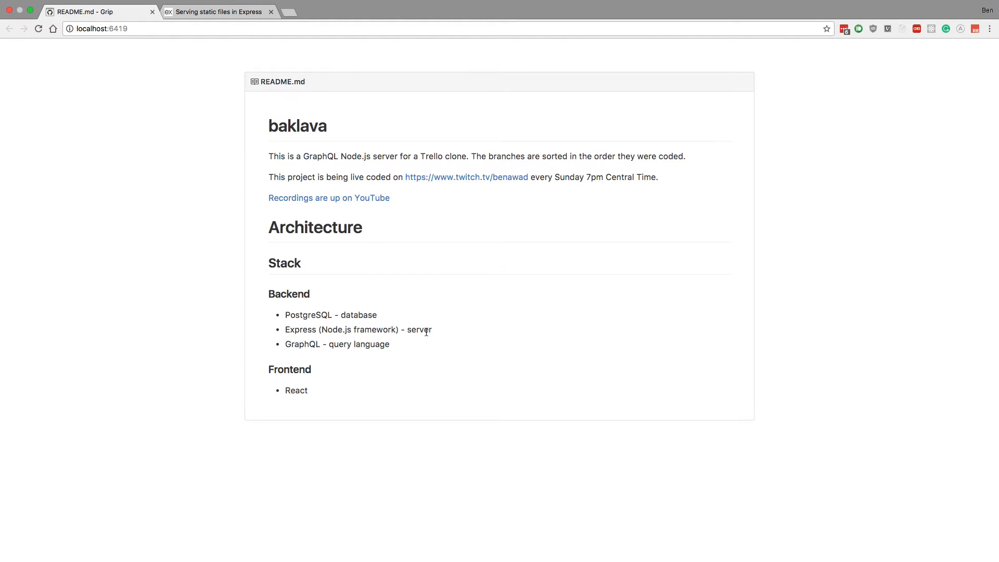
pyautogui.moveTo(247, 352)
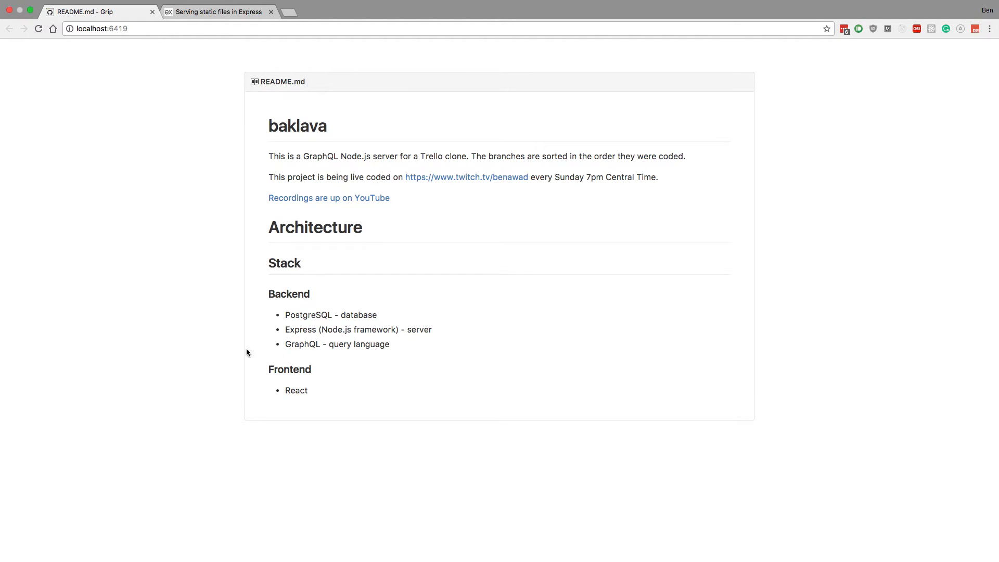
pyautogui.moveTo(289, 390)
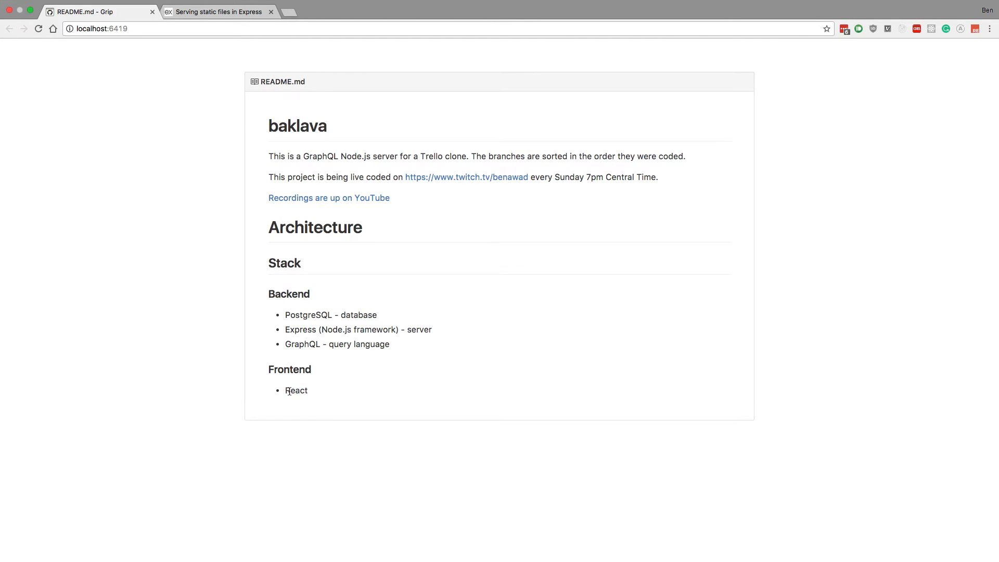
pyautogui.moveTo(317, 312)
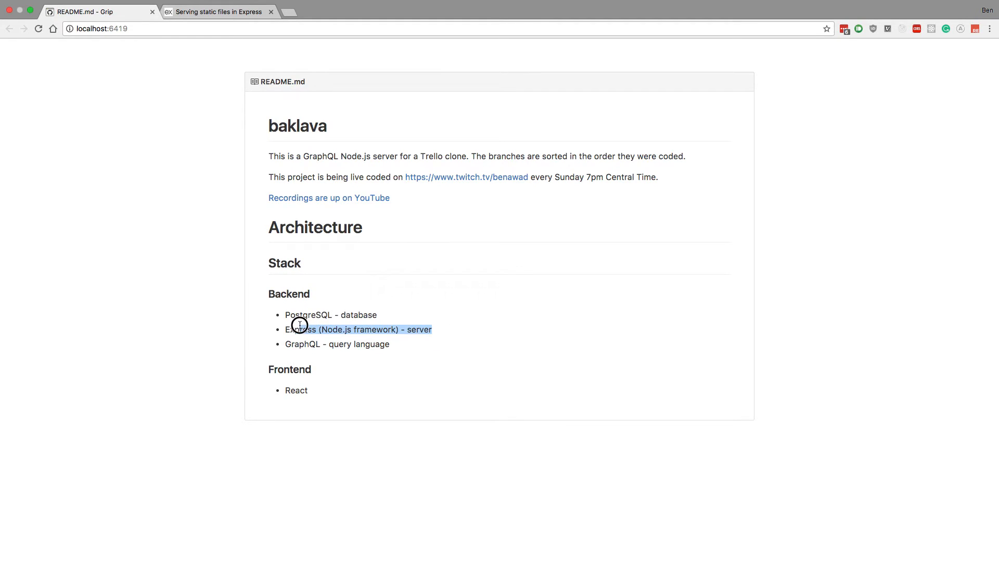
pyautogui.moveTo(455, 329)
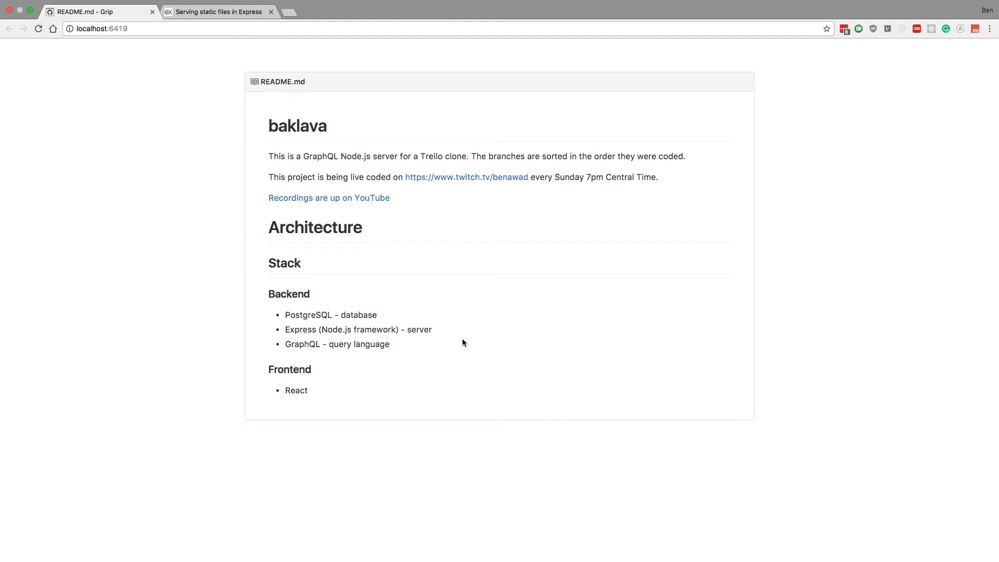
pyautogui.moveTo(348, 451)
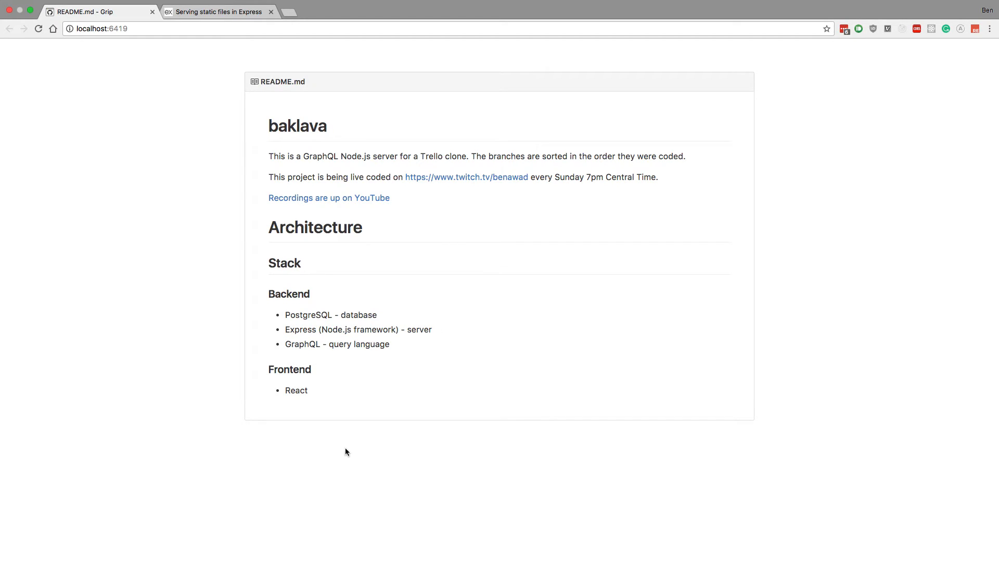
pyautogui.moveTo(360, 302)
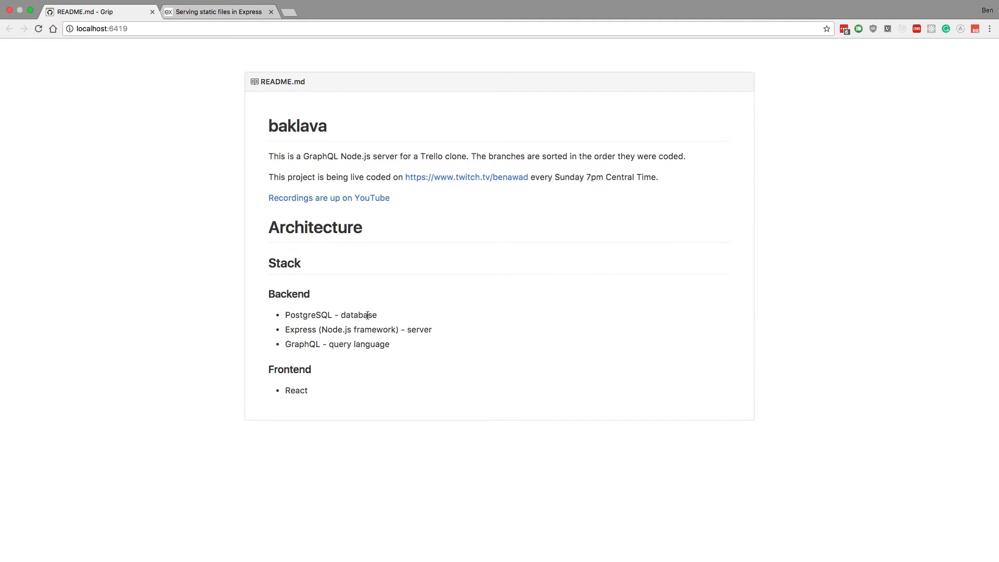
pyautogui.moveTo(290, 399)
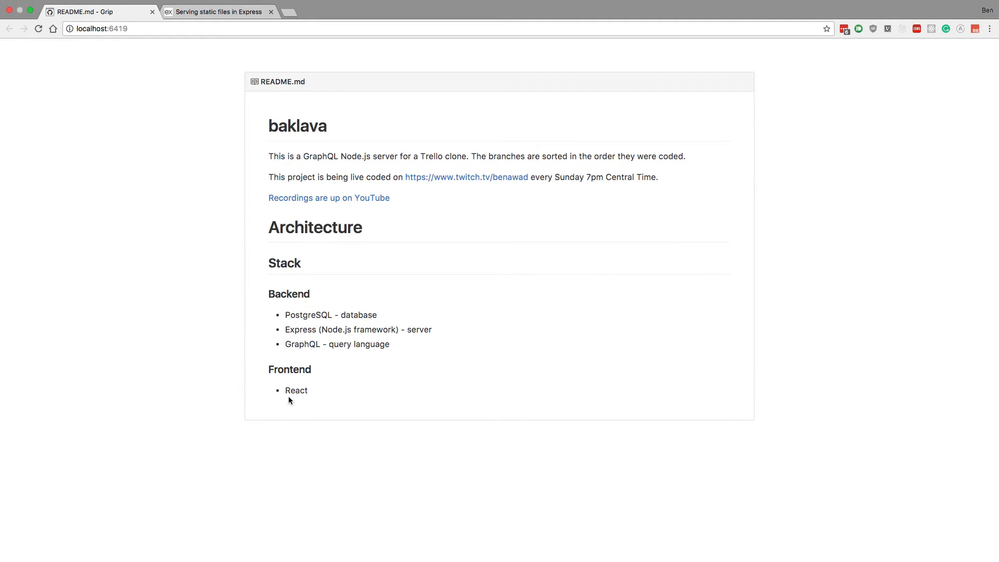
pyautogui.moveTo(380, 349)
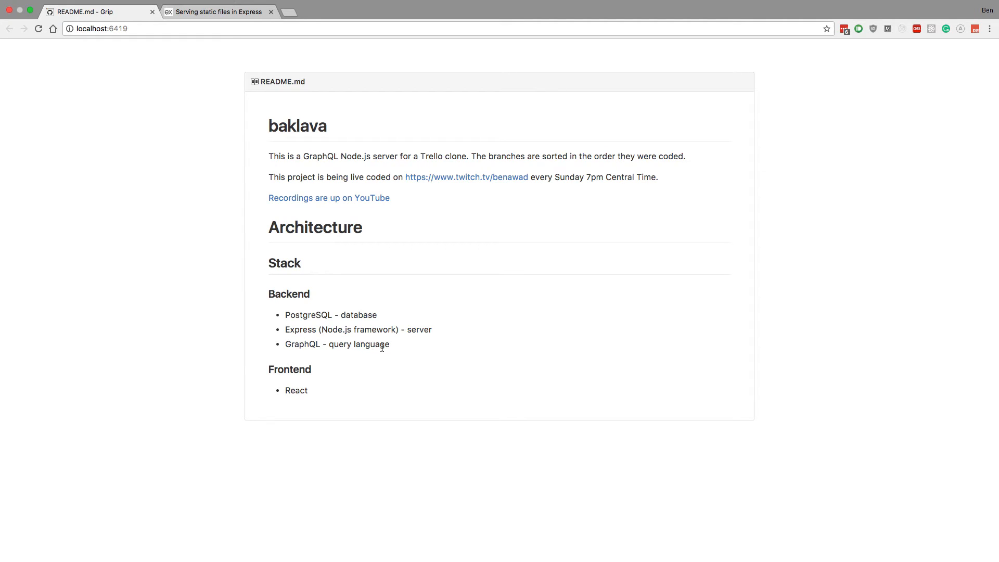
pyautogui.moveTo(304, 410)
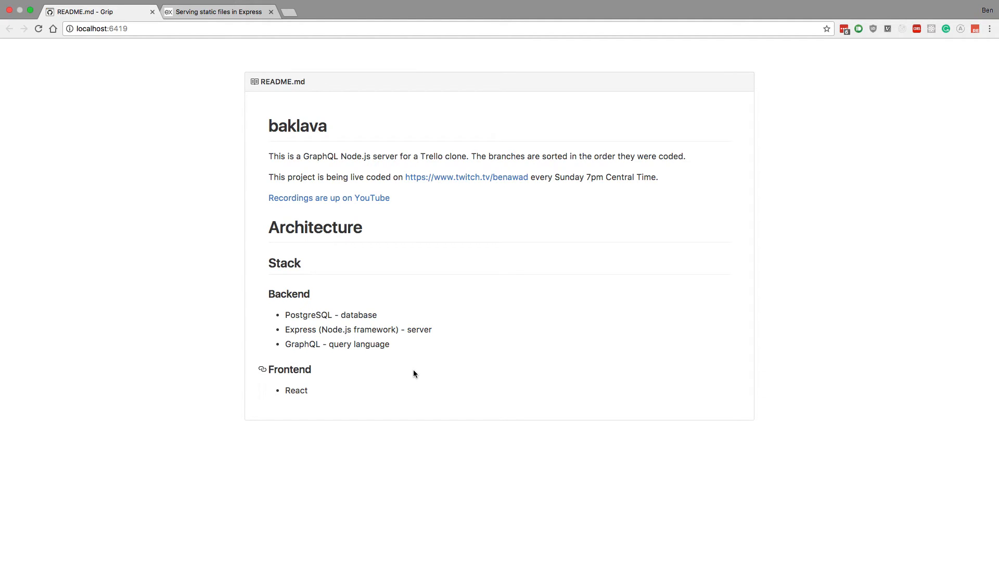
pyautogui.moveTo(398, 341)
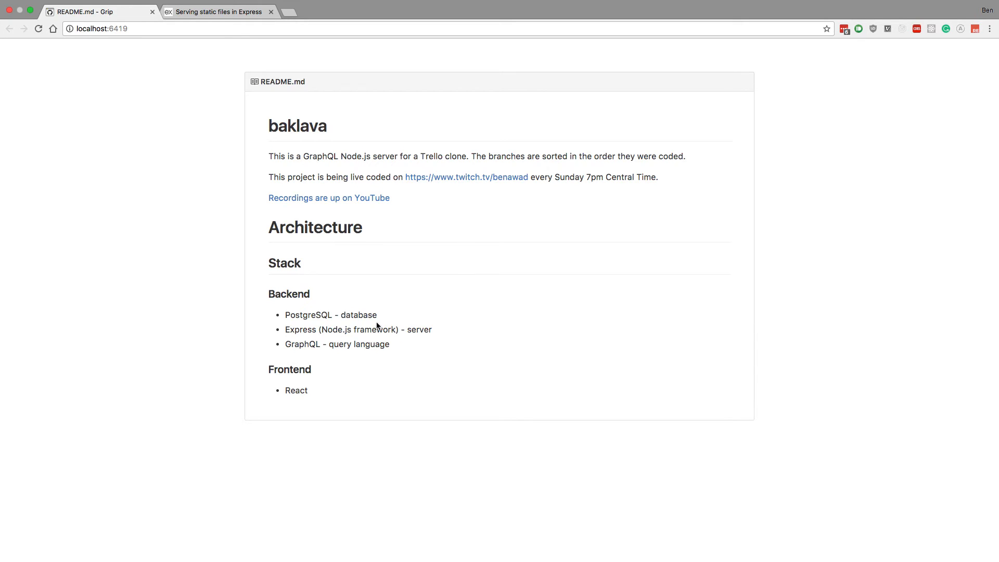
pyautogui.moveTo(468, 324)
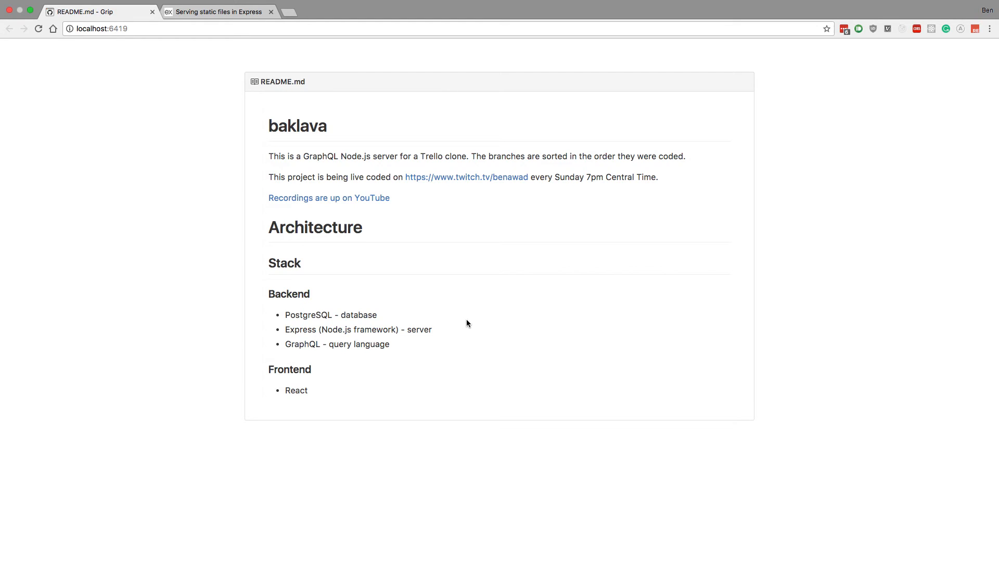
pyautogui.moveTo(476, 354)
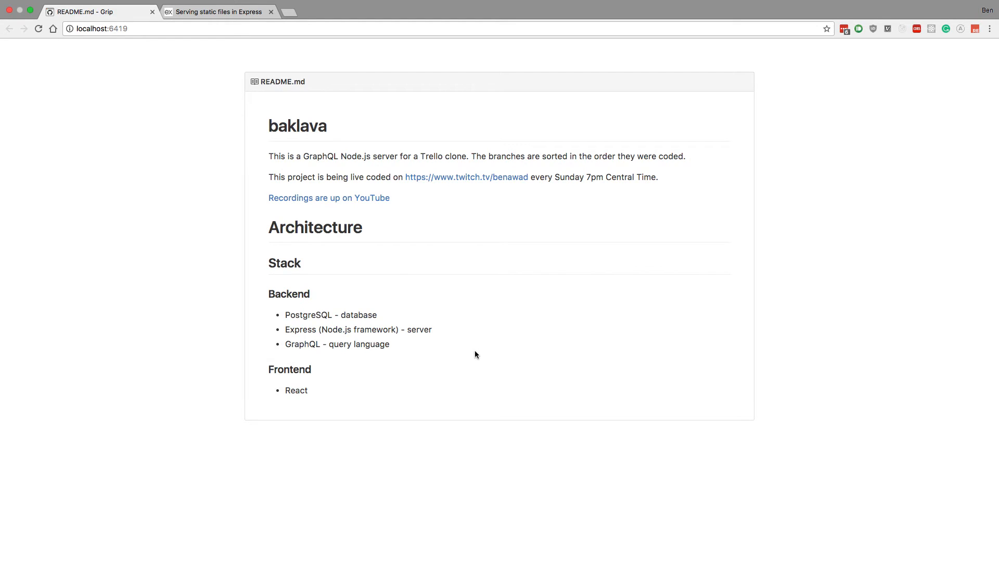
pyautogui.moveTo(452, 339)
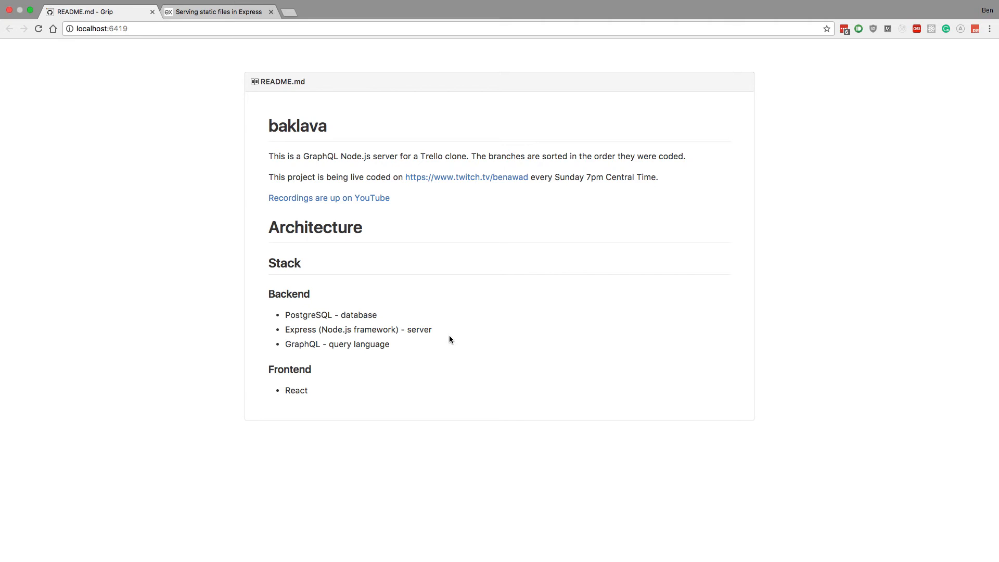
pyautogui.moveTo(363, 387)
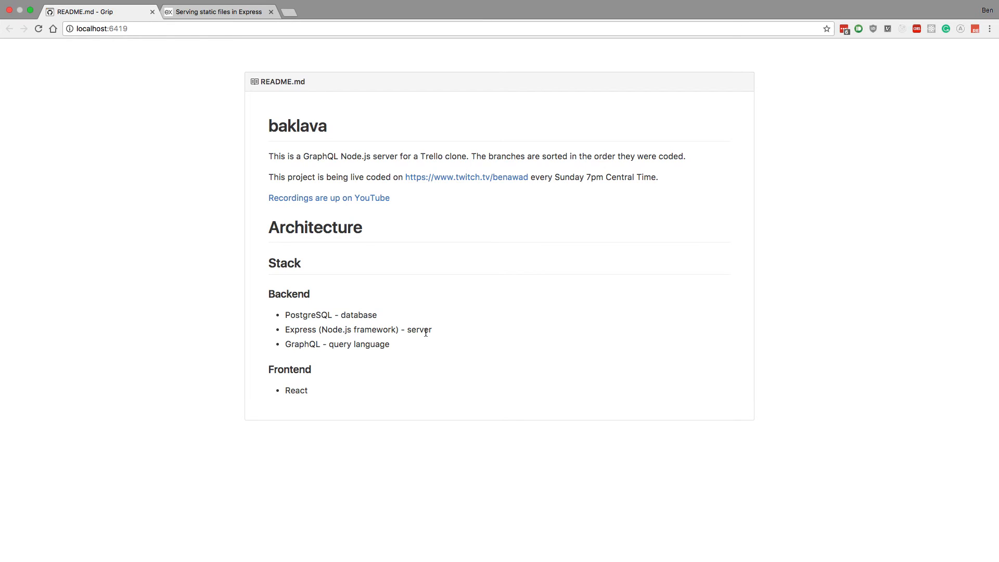
pyautogui.moveTo(315, 393)
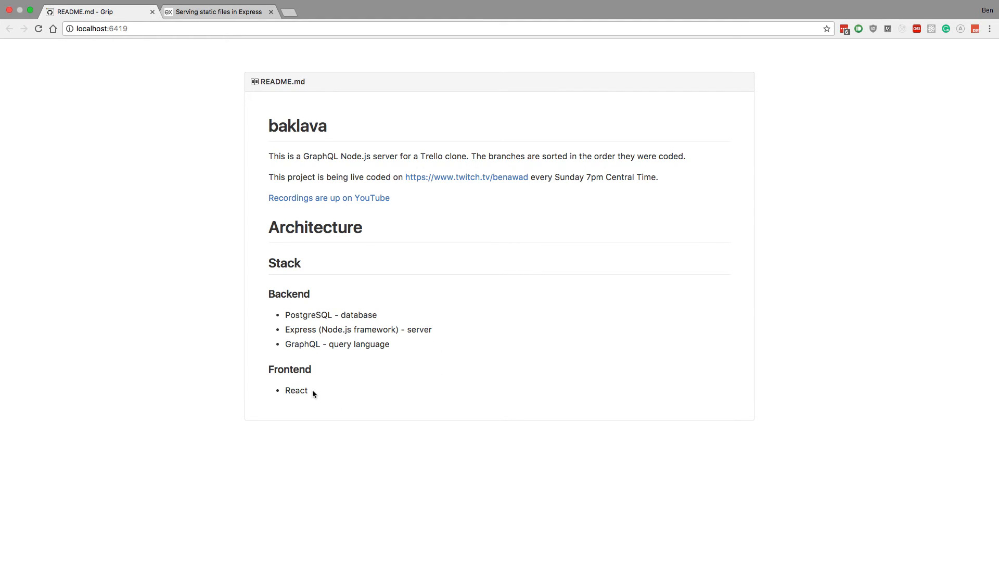
pyautogui.moveTo(299, 406)
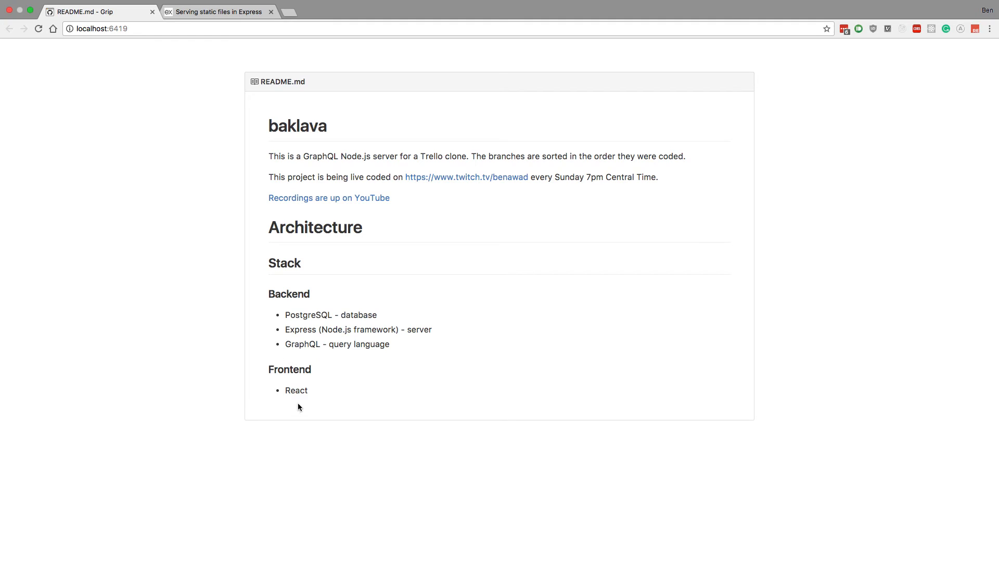
pyautogui.moveTo(423, 330)
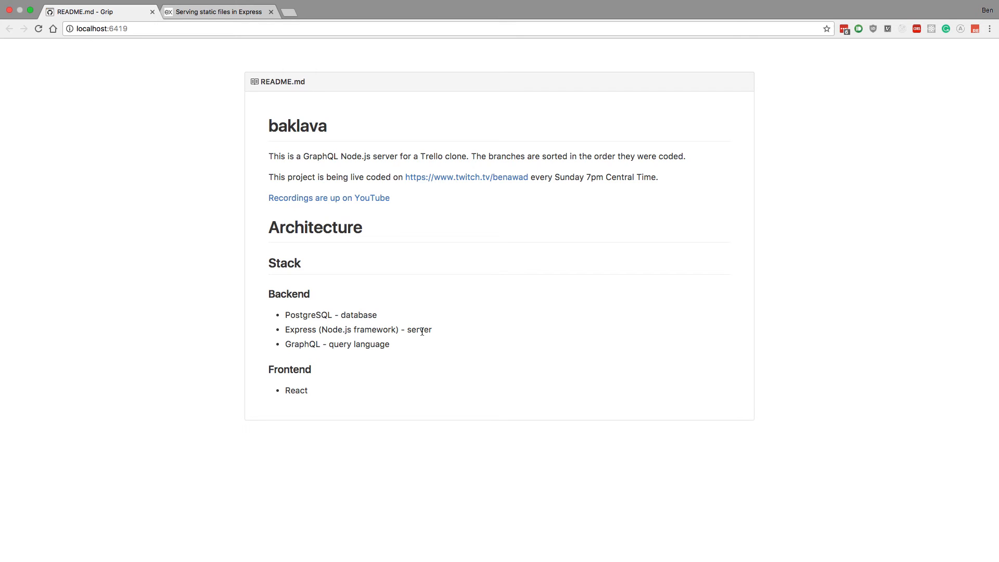
pyautogui.moveTo(489, 339)
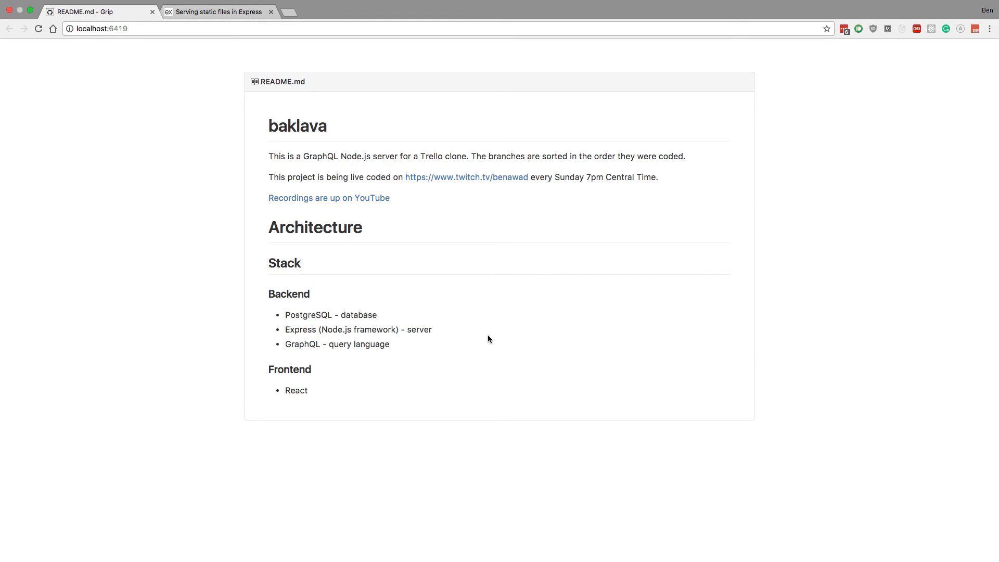
pyautogui.moveTo(479, 342)
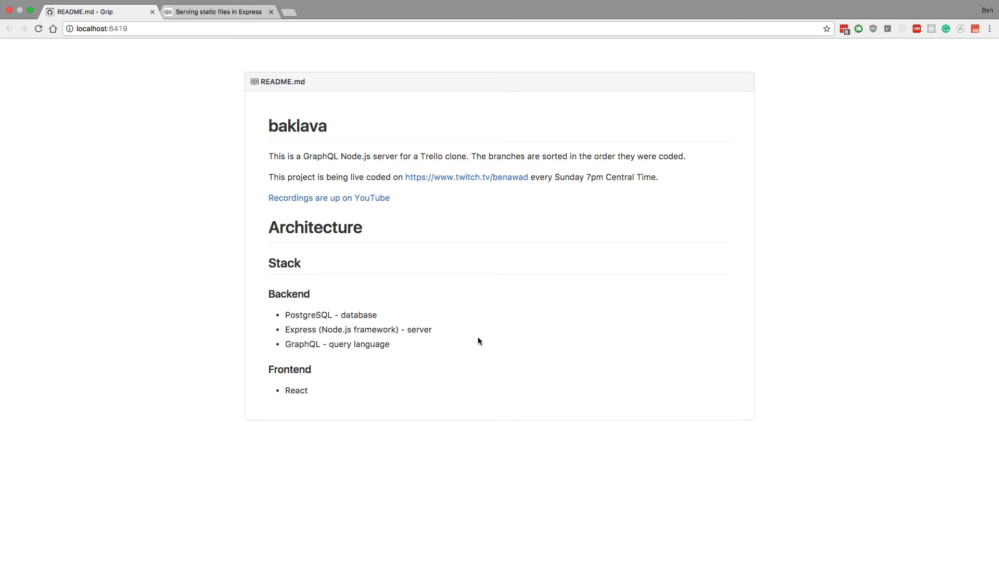
pyautogui.moveTo(478, 345)
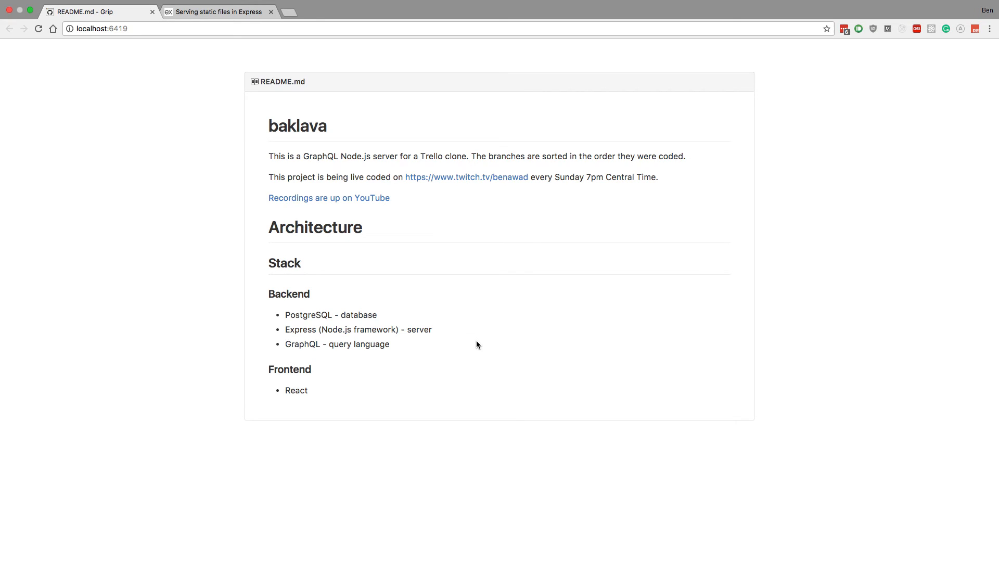
pyautogui.moveTo(433, 324)
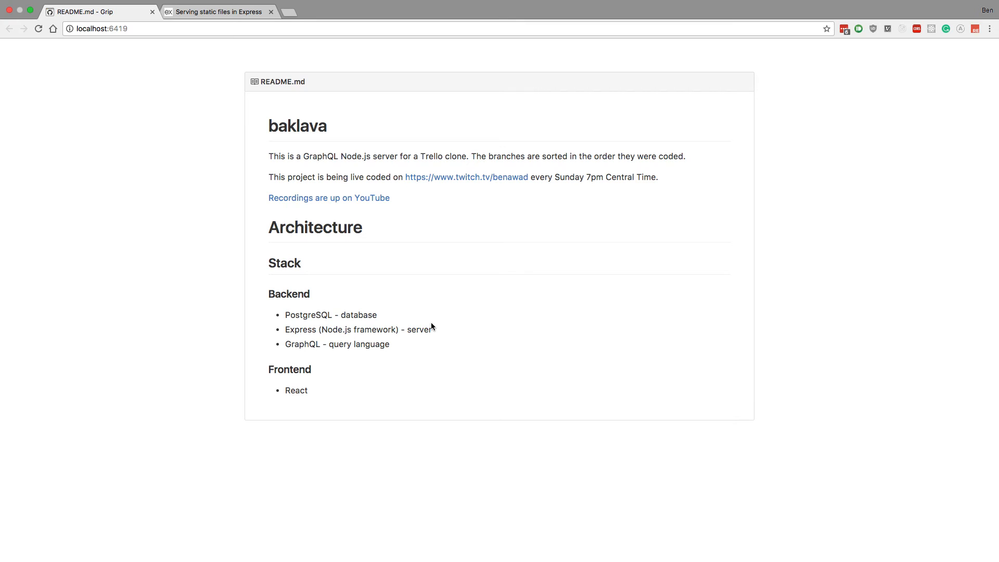
pyautogui.moveTo(422, 315)
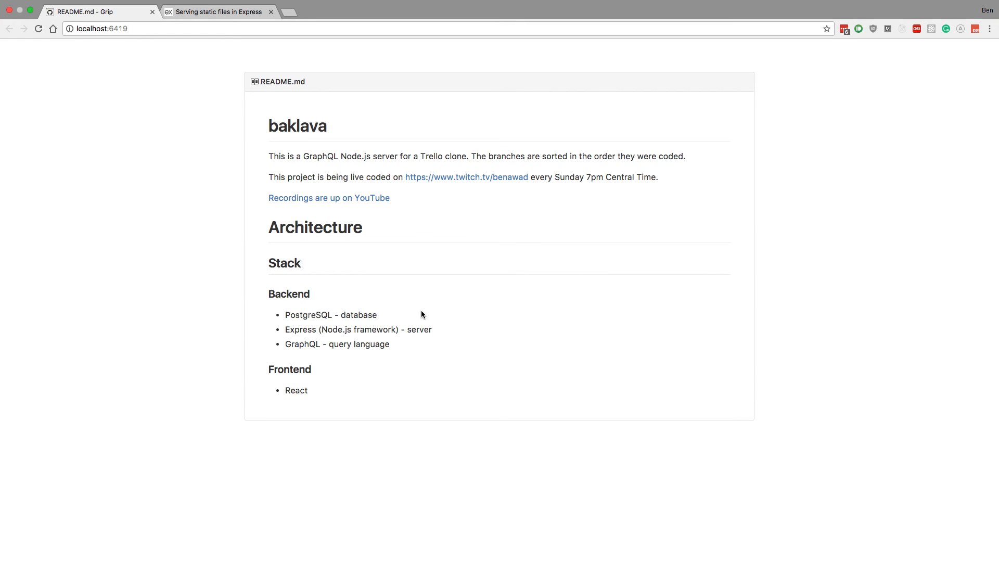
pyautogui.moveTo(374, 381)
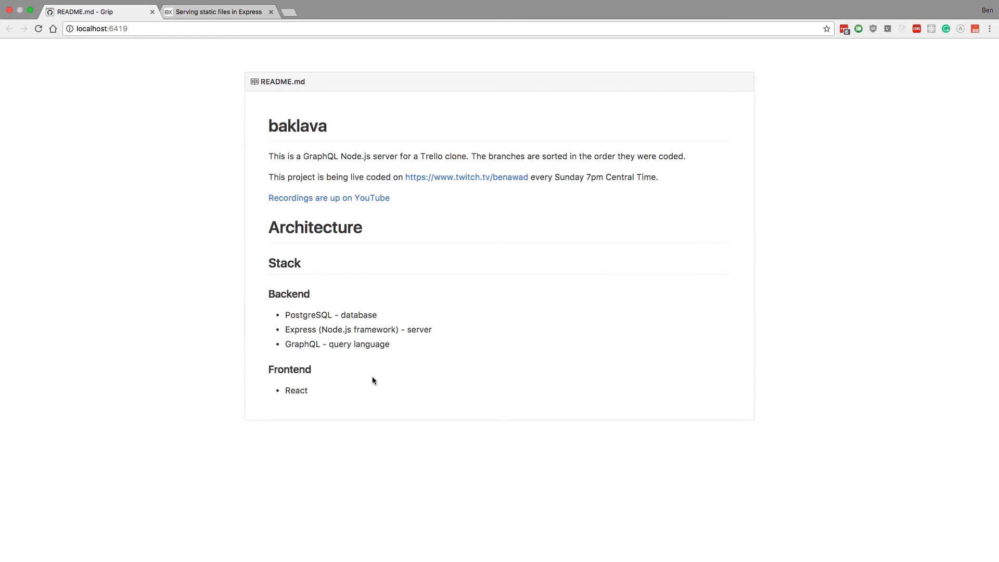
pyautogui.moveTo(483, 362)
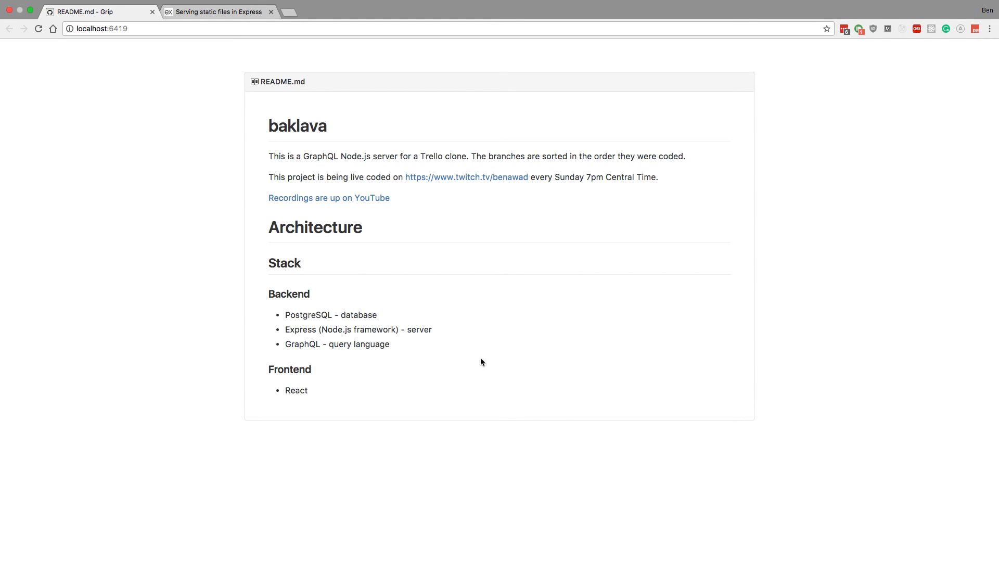
pyautogui.moveTo(364, 314)
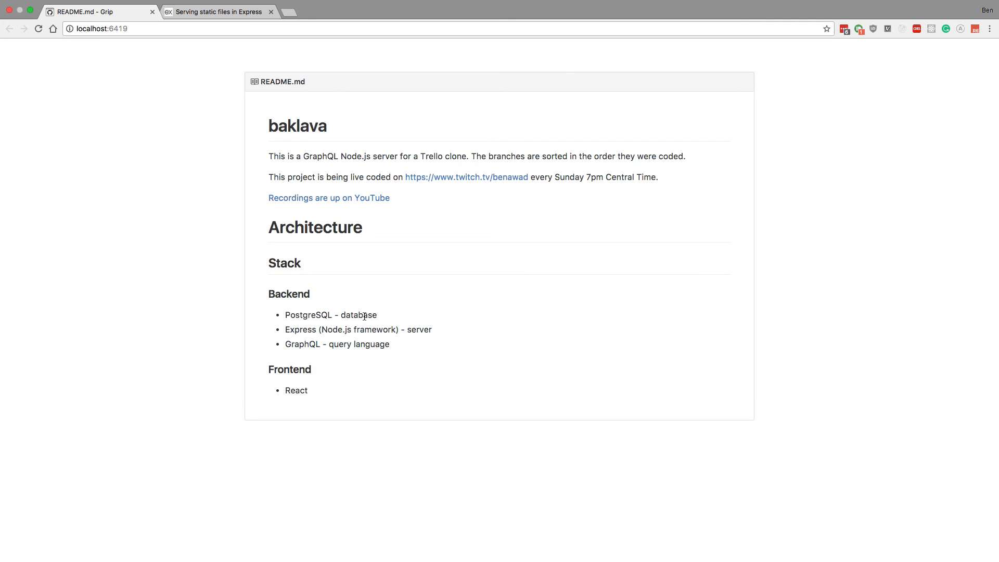
pyautogui.moveTo(310, 397)
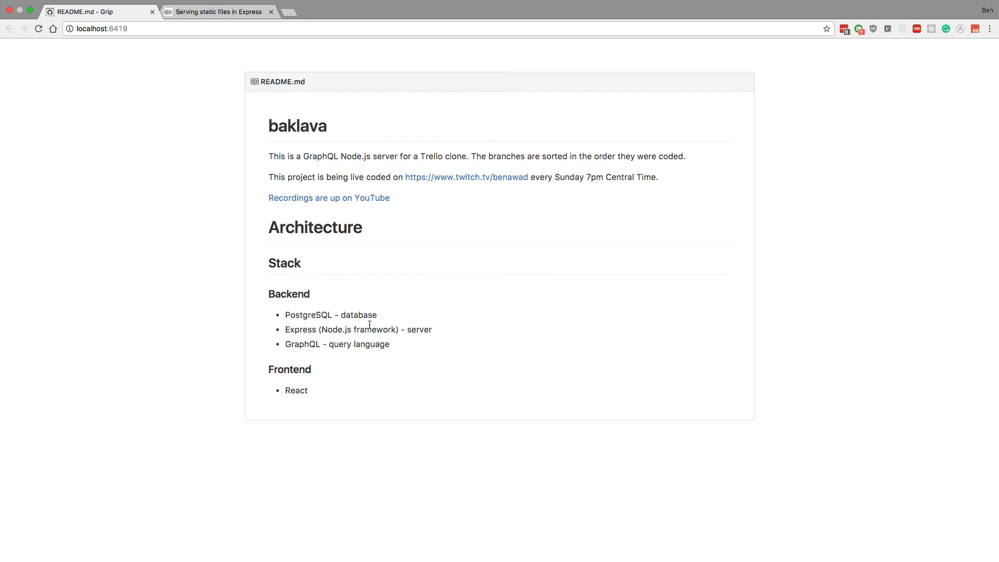
pyautogui.moveTo(322, 491)
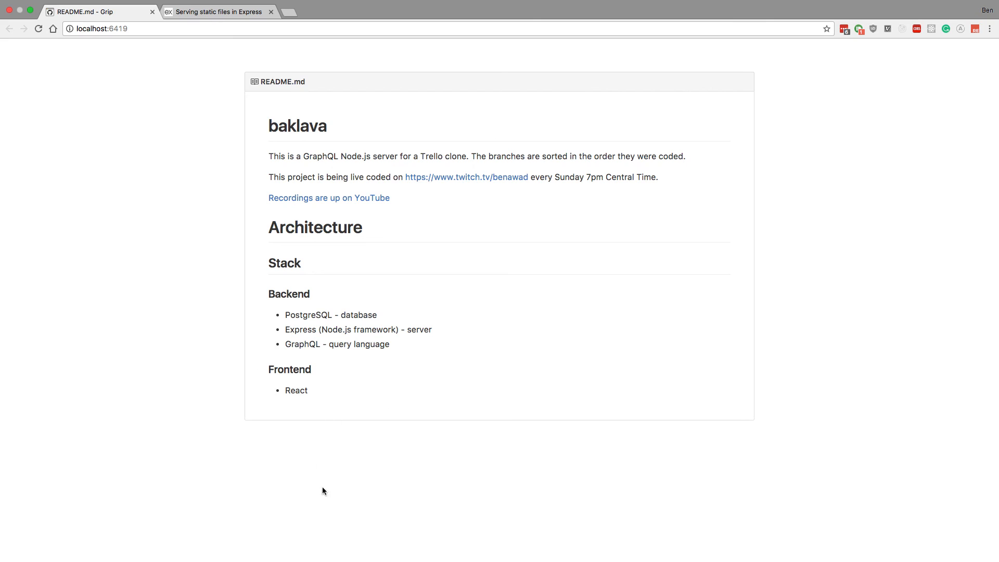
pyautogui.moveTo(530, 380)
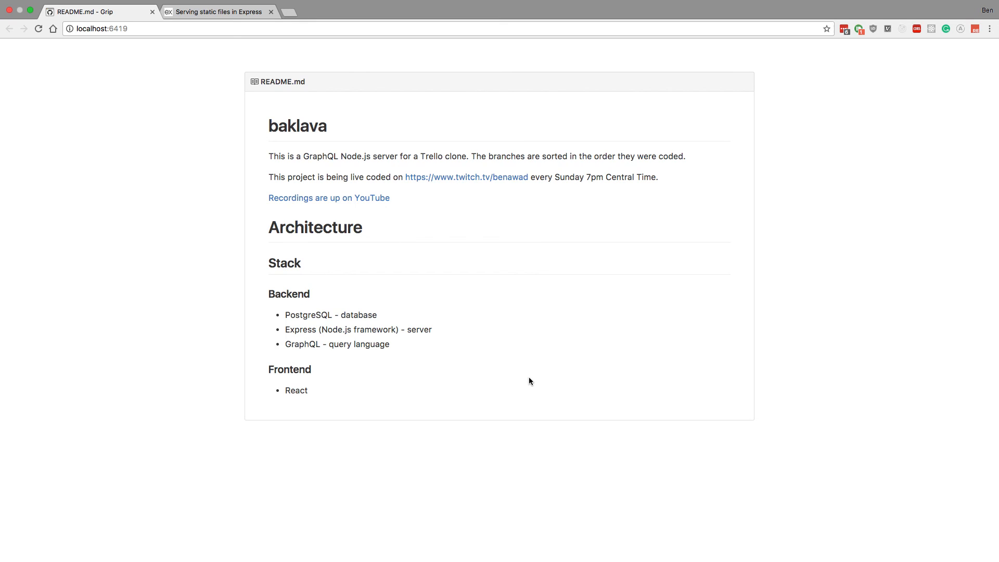
pyautogui.moveTo(378, 314)
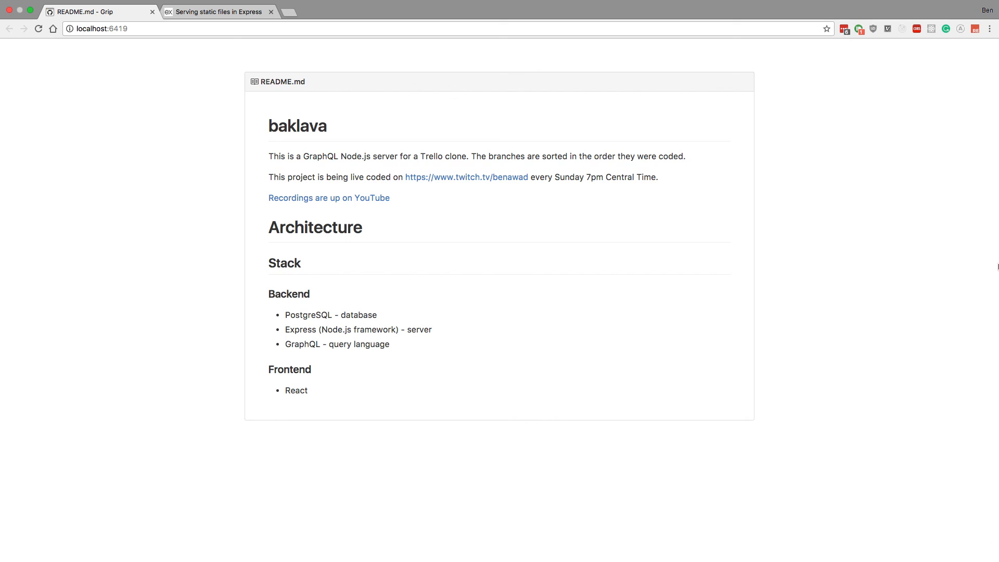
pyautogui.moveTo(953, 188)
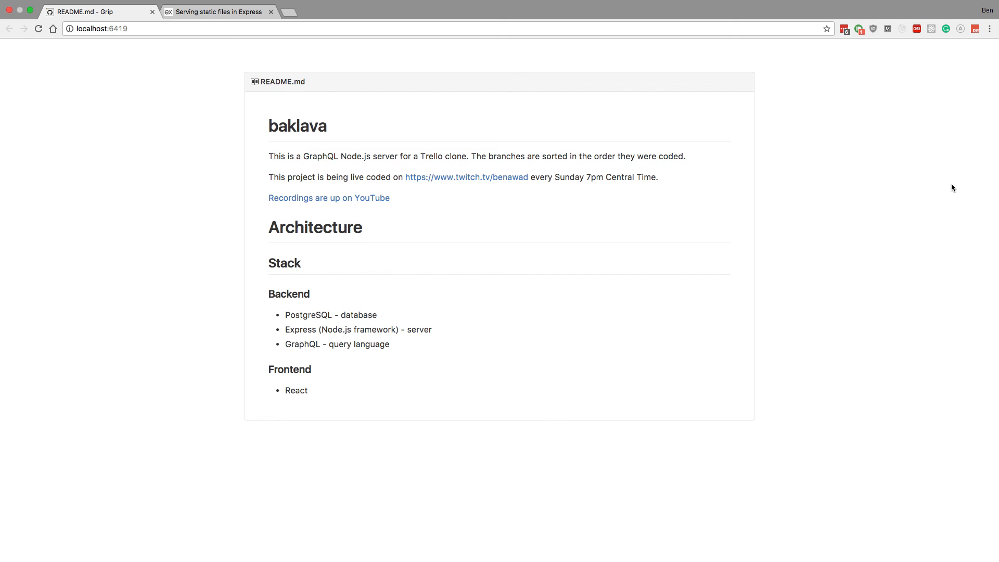
pyautogui.moveTo(749, 162)
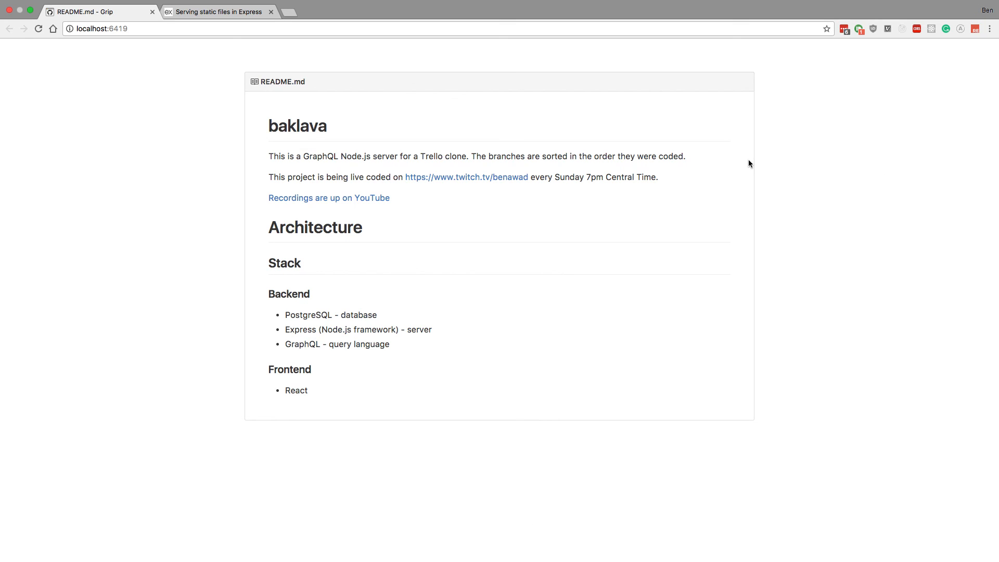